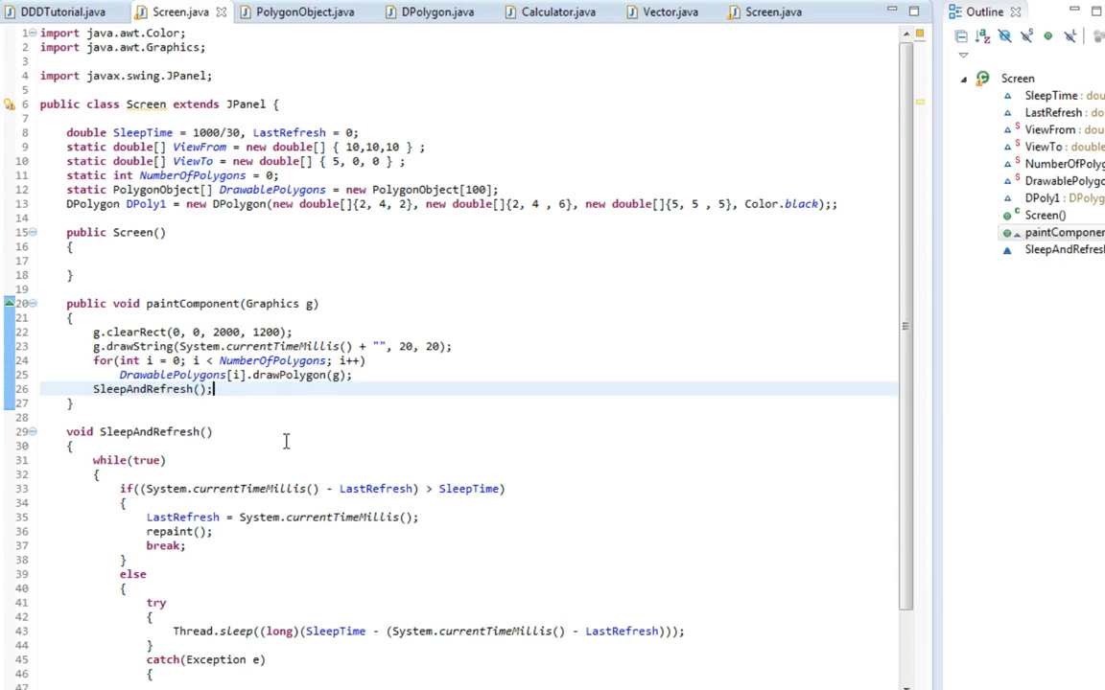
mouse_move(276, 104)
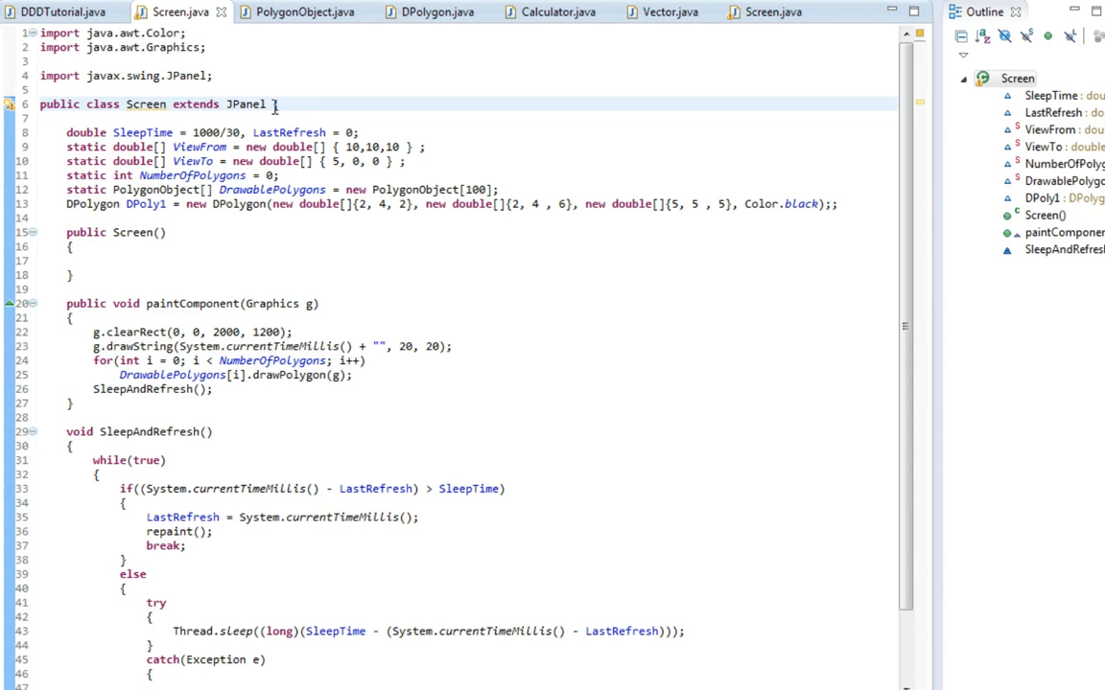
Step: Append 'implements KeyListener' to the Screen class header after 'extends JPanel'
type("implemnt")
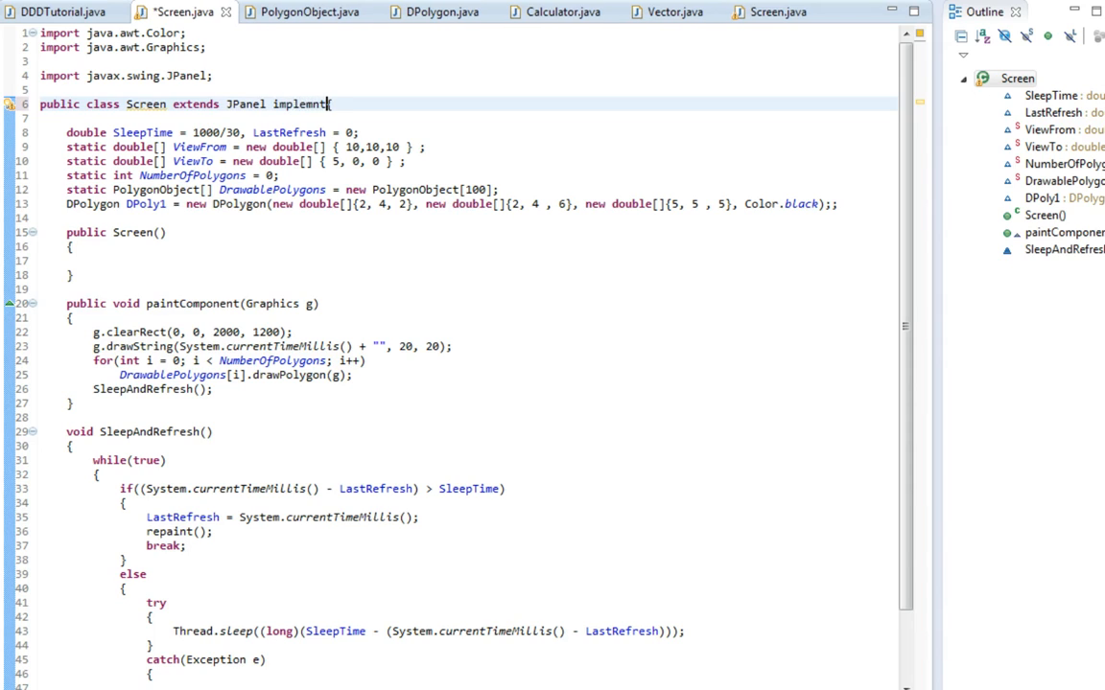
type("s")
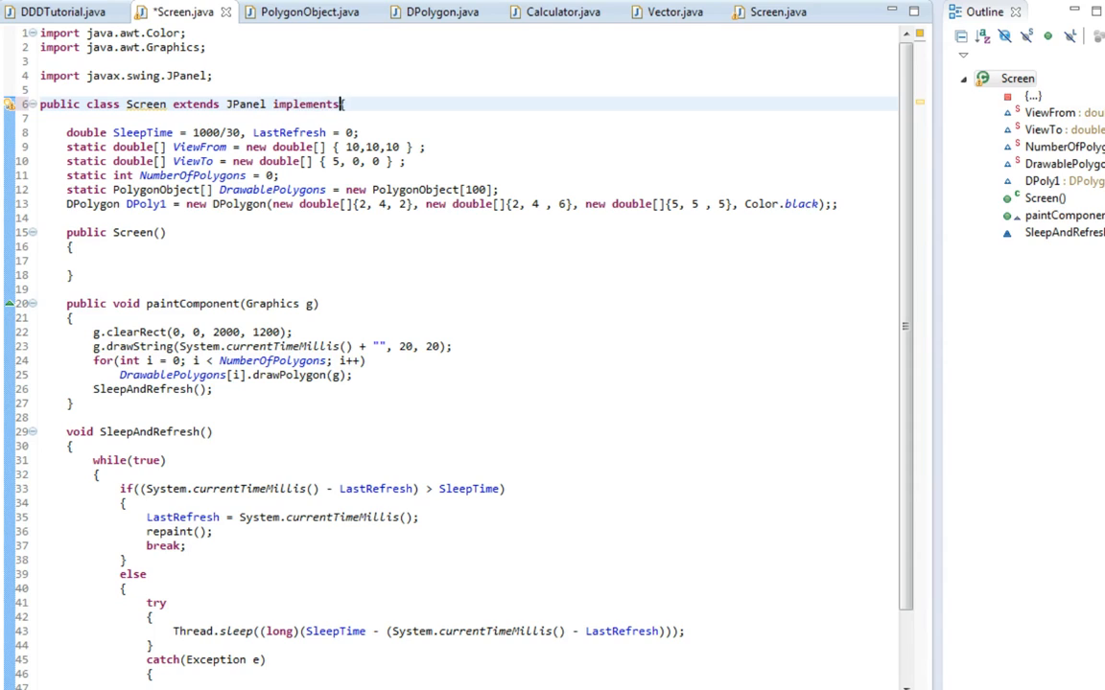
type("KeyListener{")
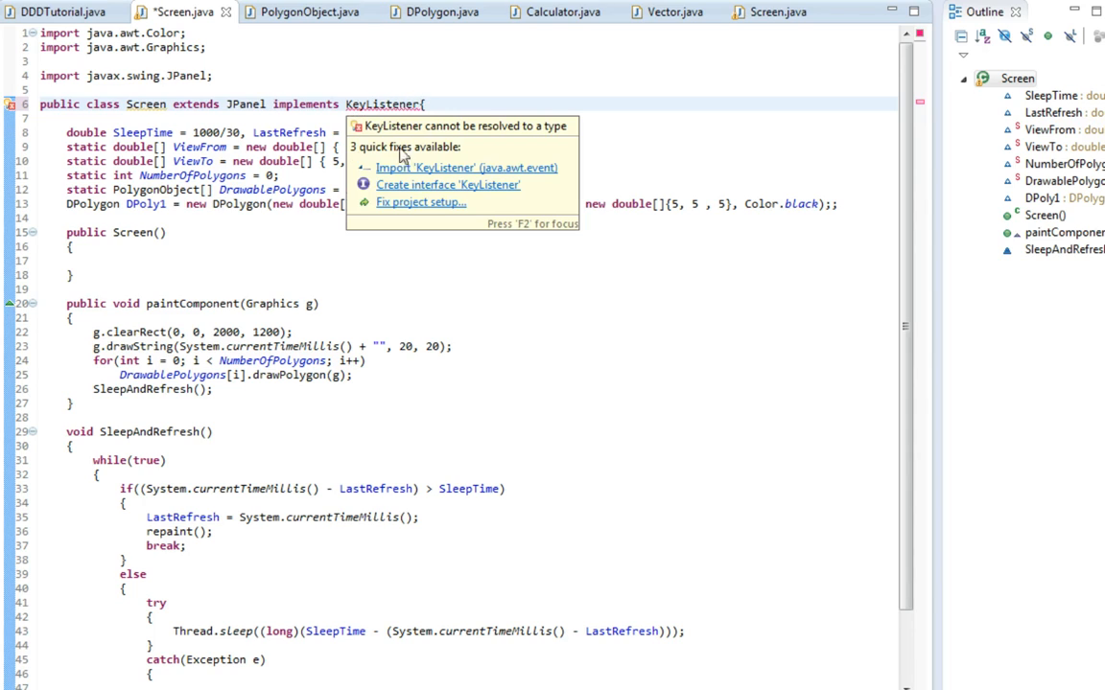
Step: Quick-fix to import java.awt.event.KeyListener and add the unimplemented keyPressed, keyReleased, keyTyped stubs
left_click(468, 169)
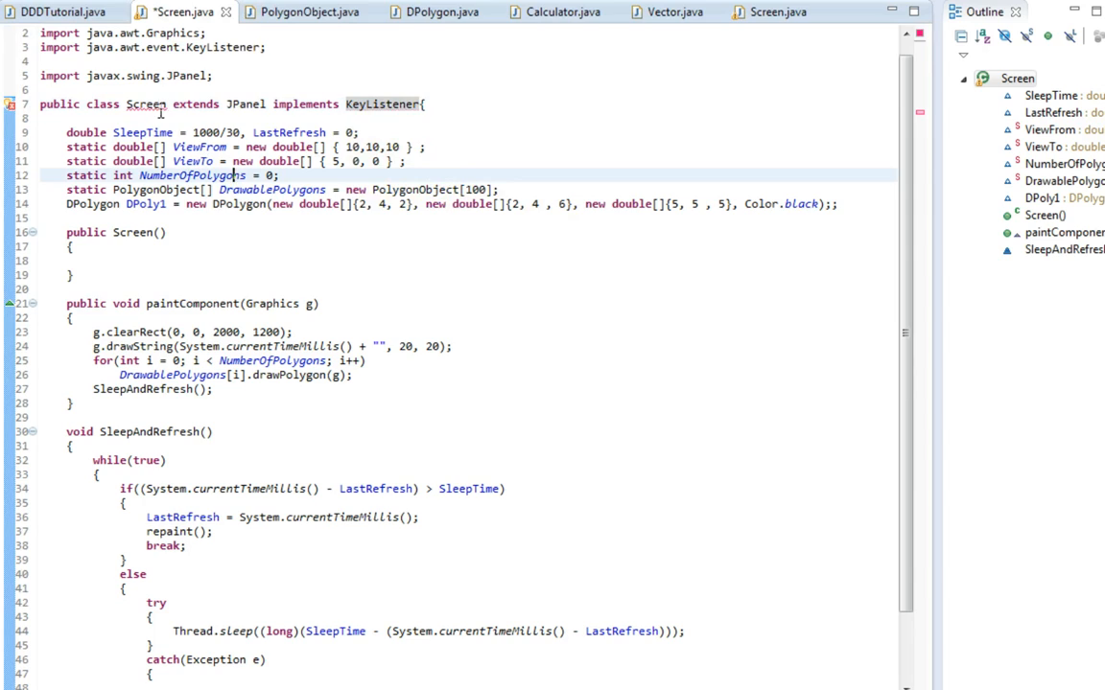
mouse_move(146, 104)
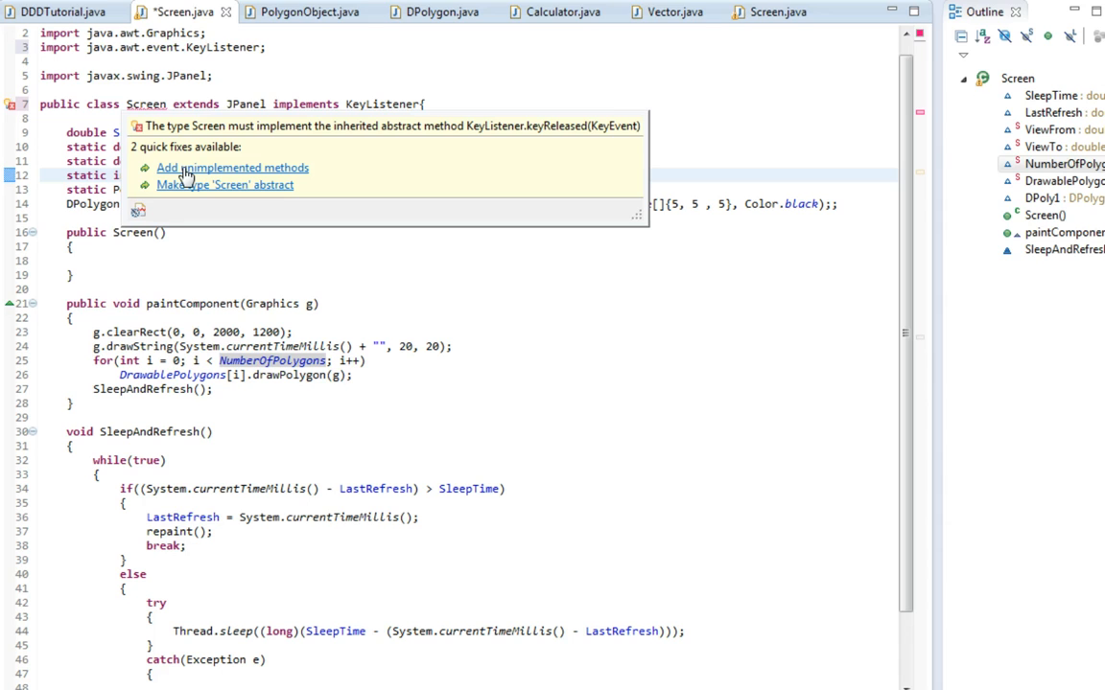
left_click(230, 169)
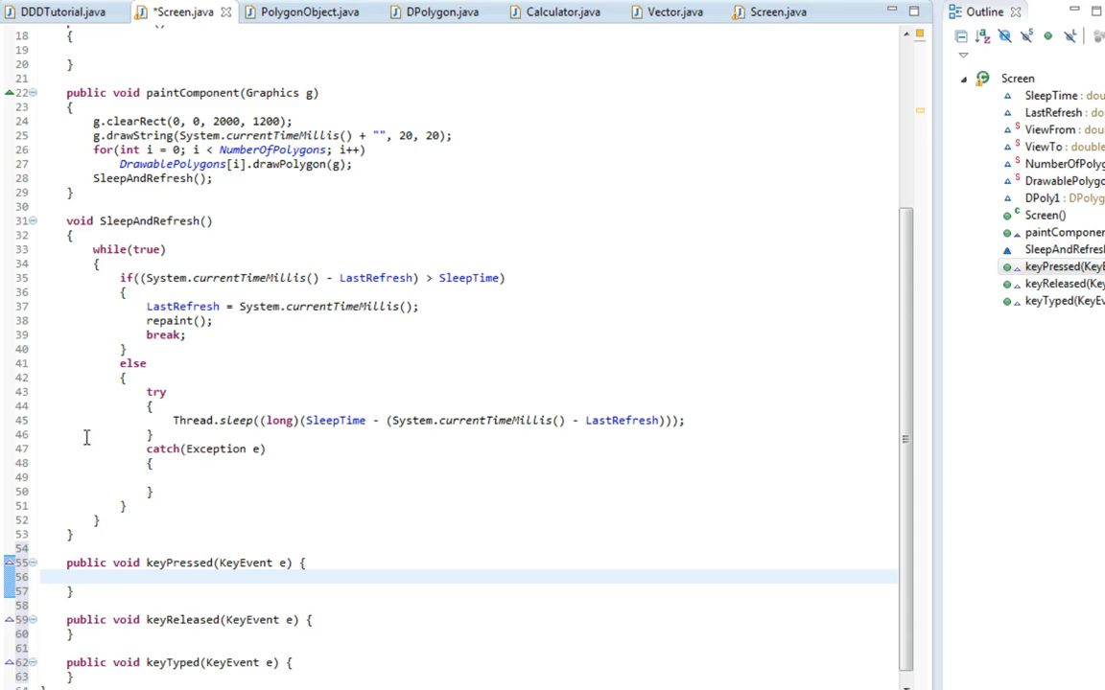
Step: Write if(e.getKeyCode() == KeyEvent.VK_LEFT) ViewFrom[0] --; in keyPressed
type("if")
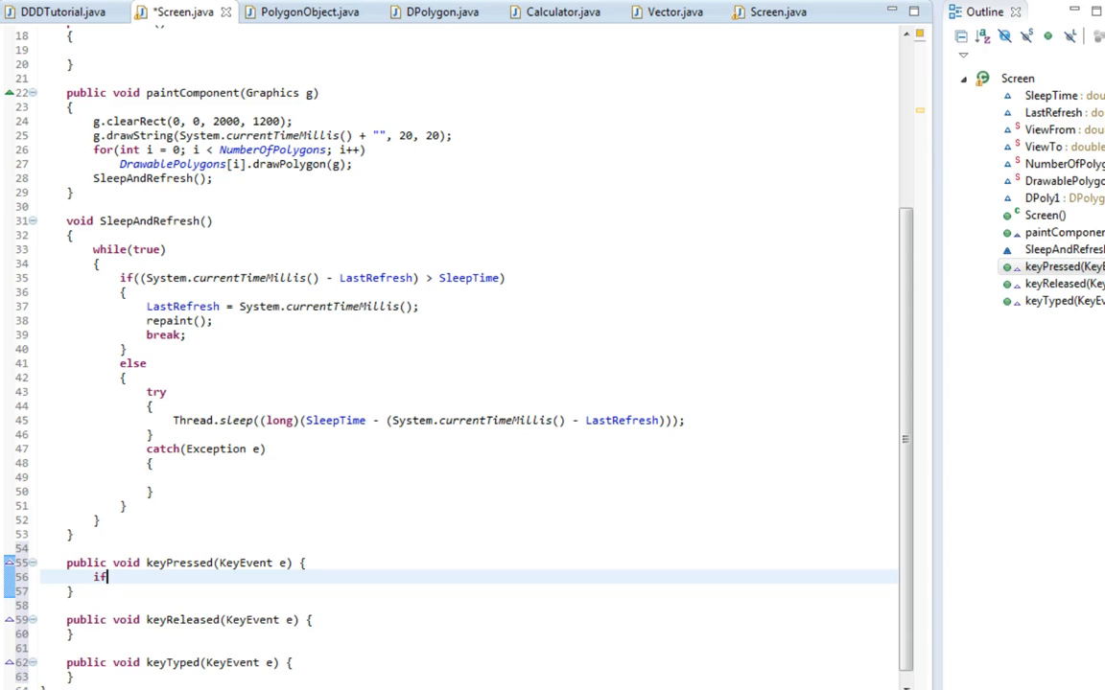
type("()")
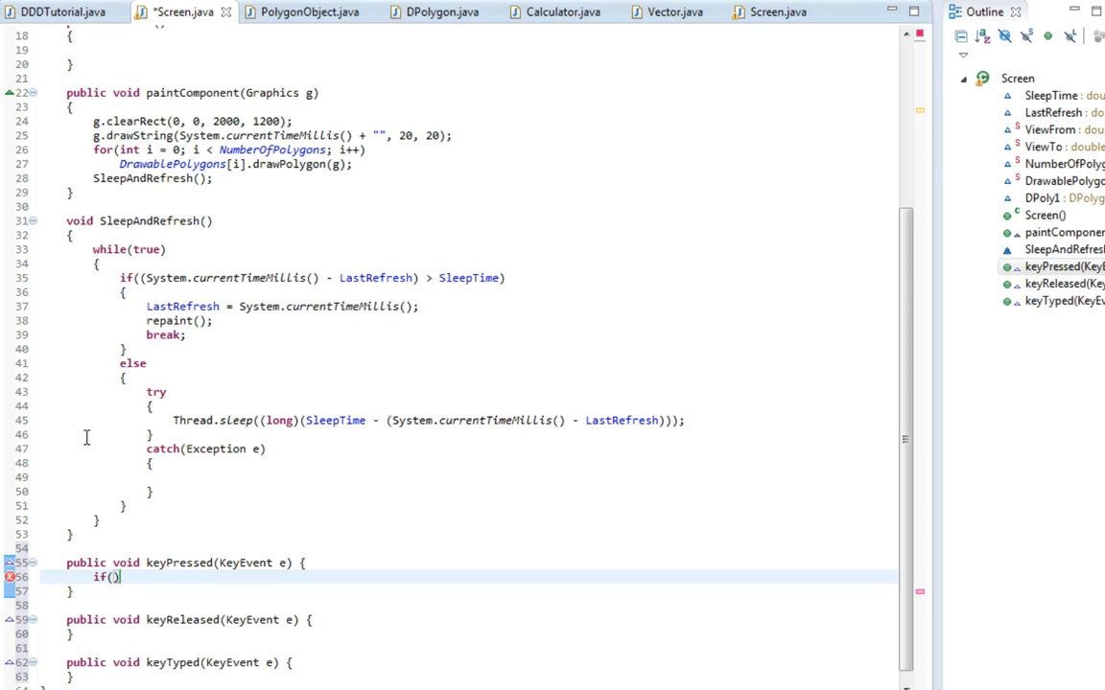
type("e.")
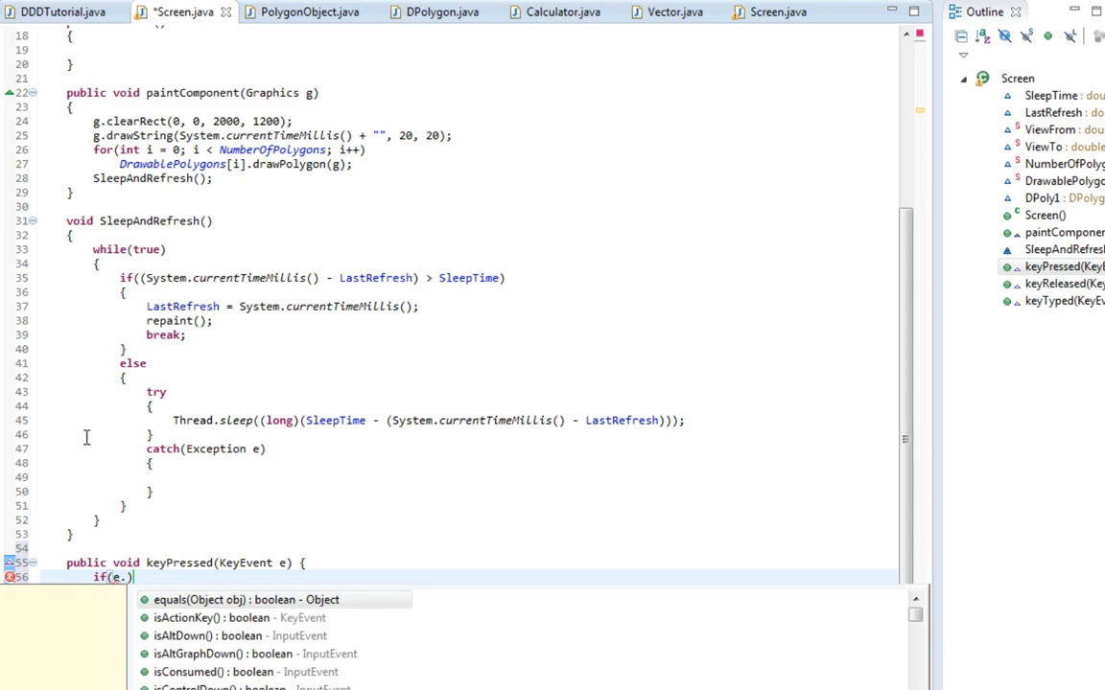
type("getKeyCode(")
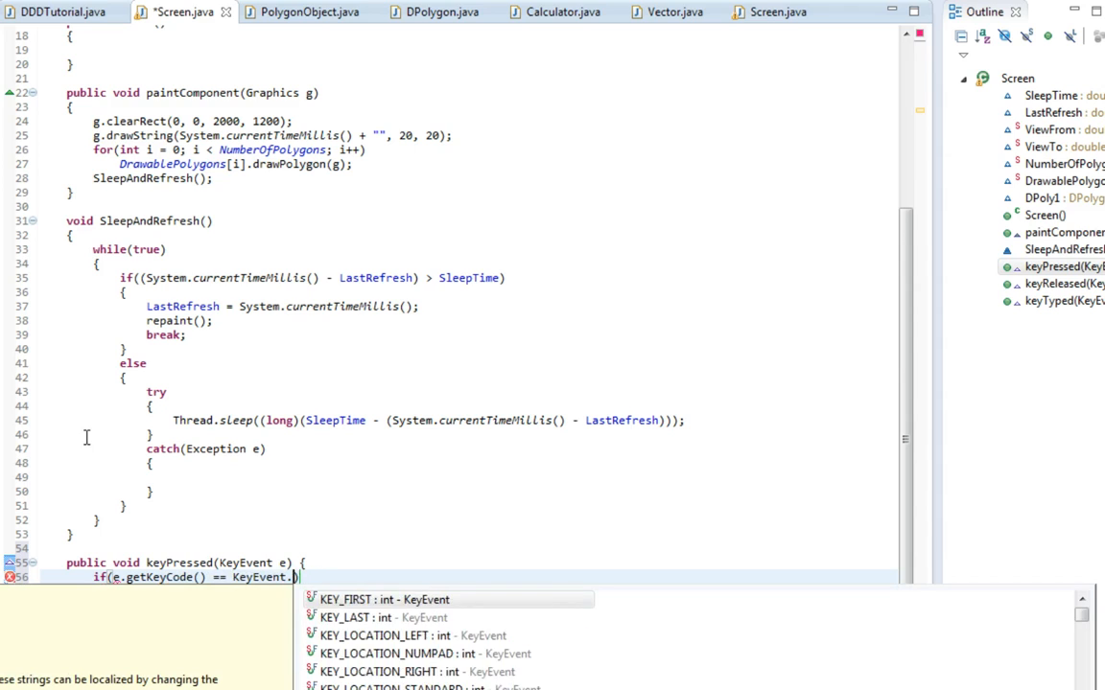
type("VK_Le")
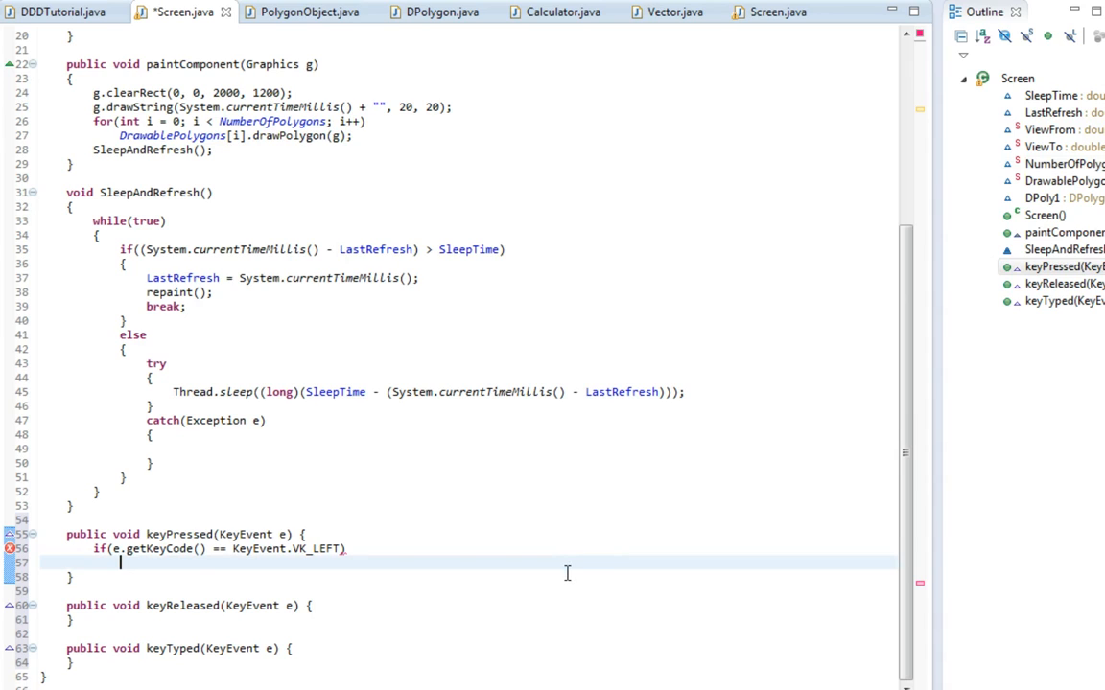
type("View")
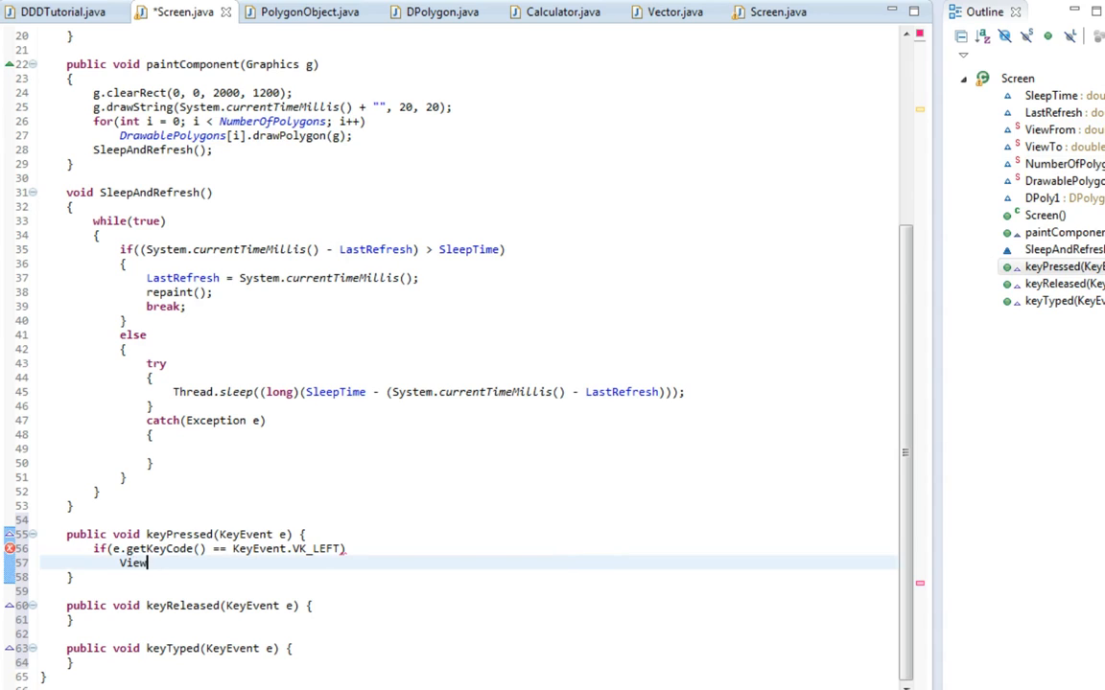
type("From[]")
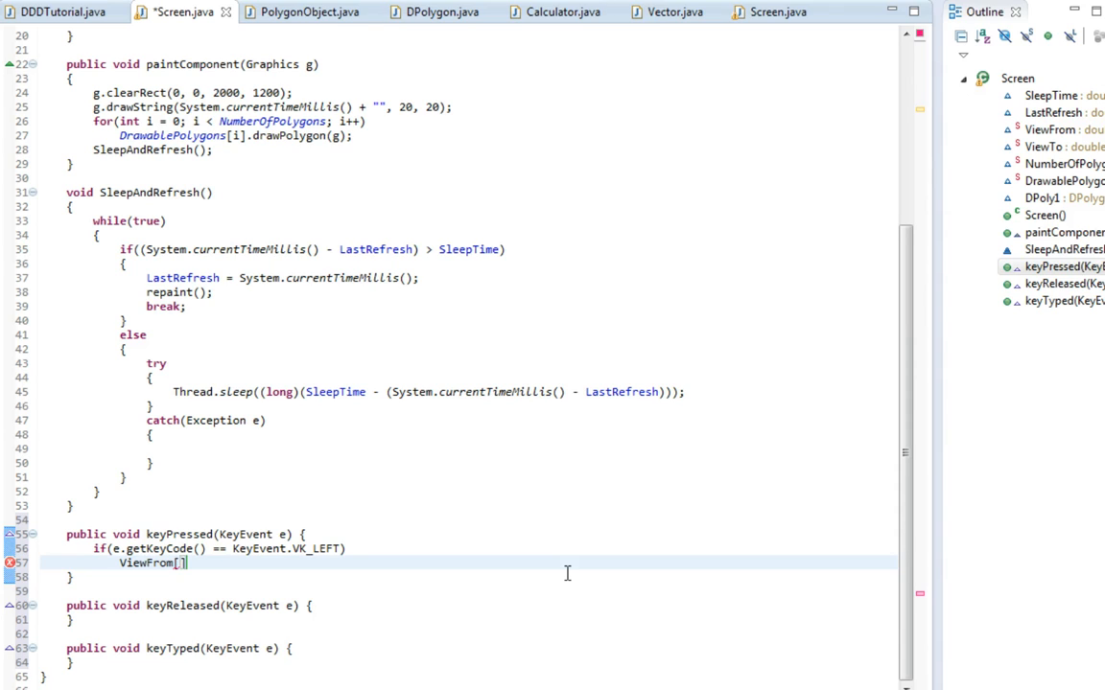
type("0] -")
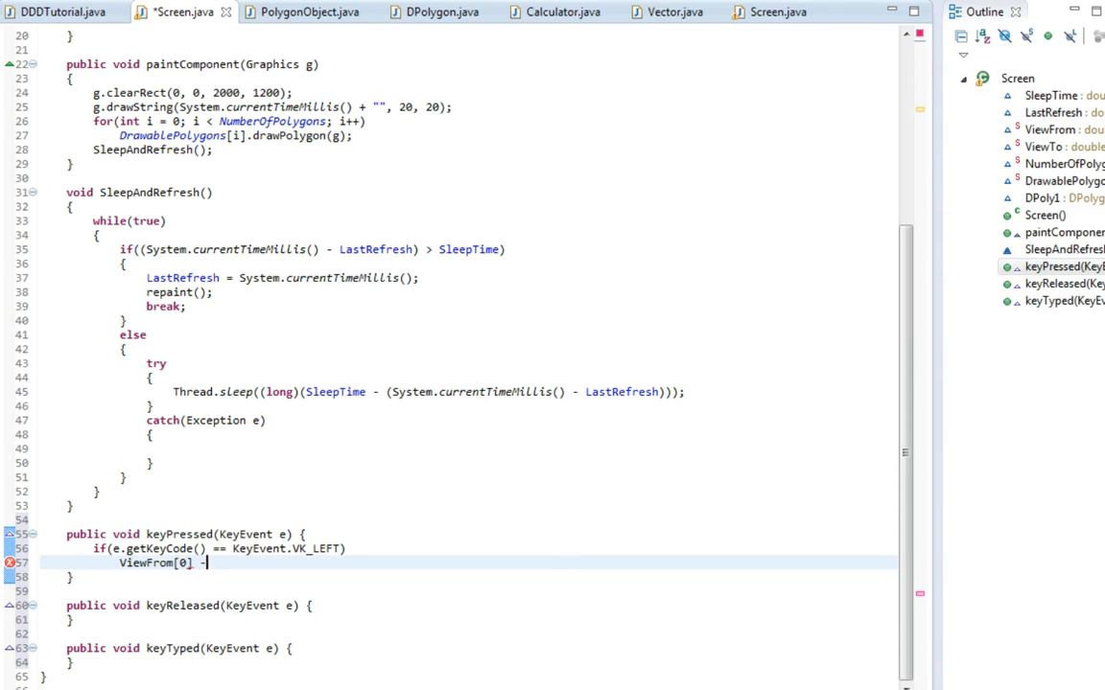
type("-;")
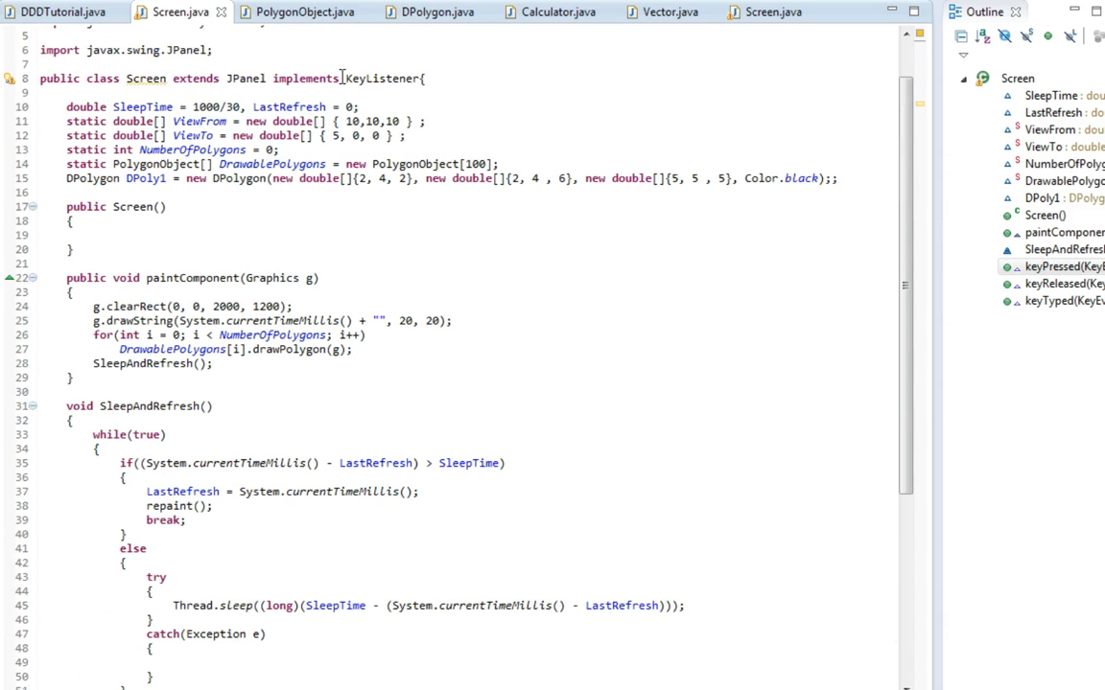
Step: Add addKeyListener(this); and setFocusable(true); to the Screen constructor
type("s")
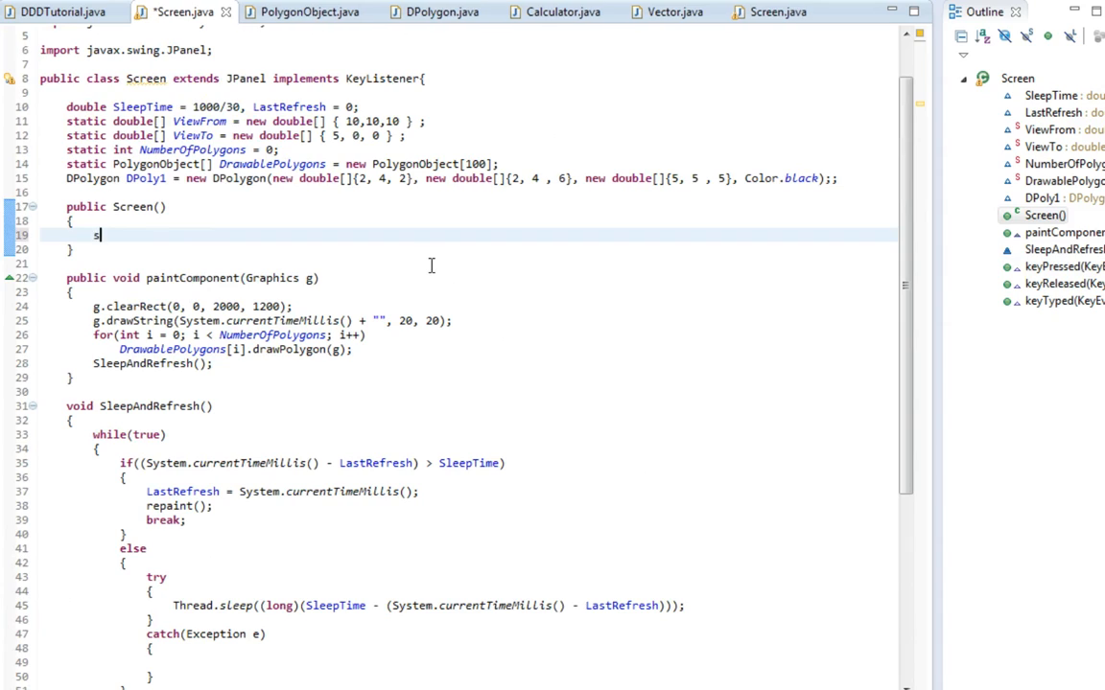
type("ddKey")
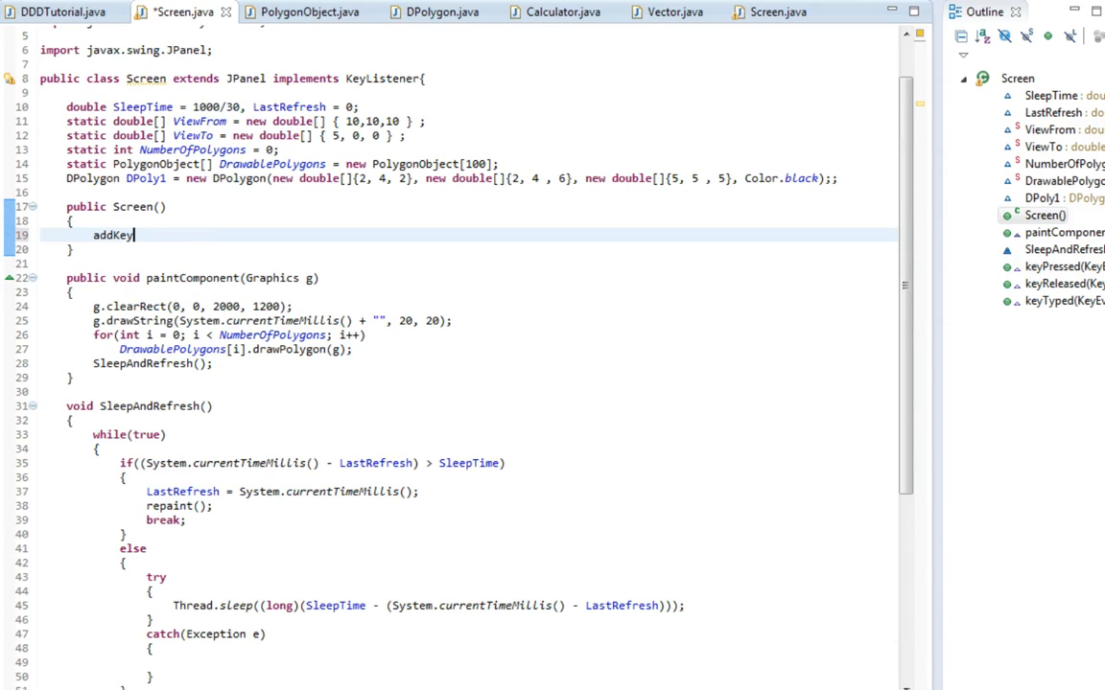
type("Listener(th")
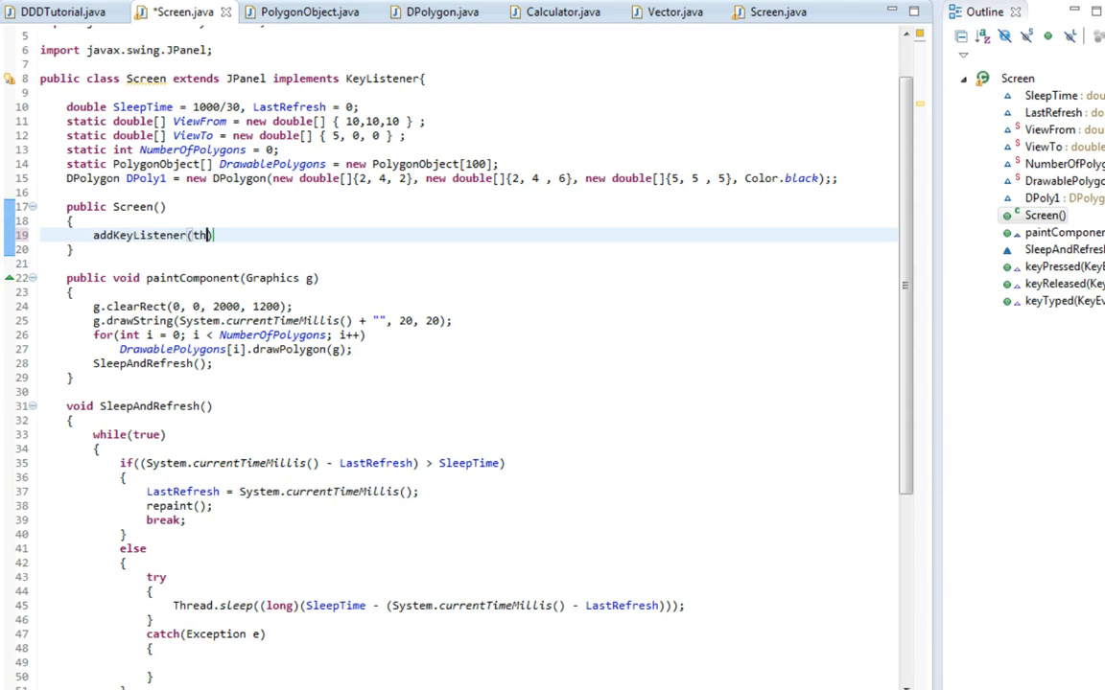
type("is);")
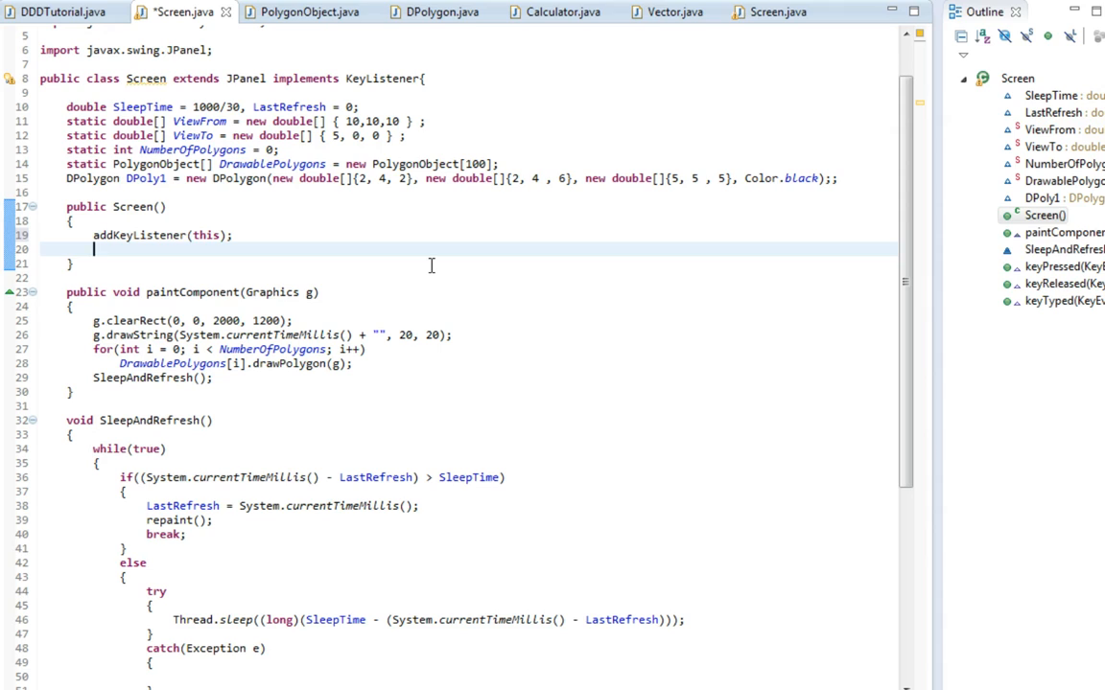
type("setFocusable(")
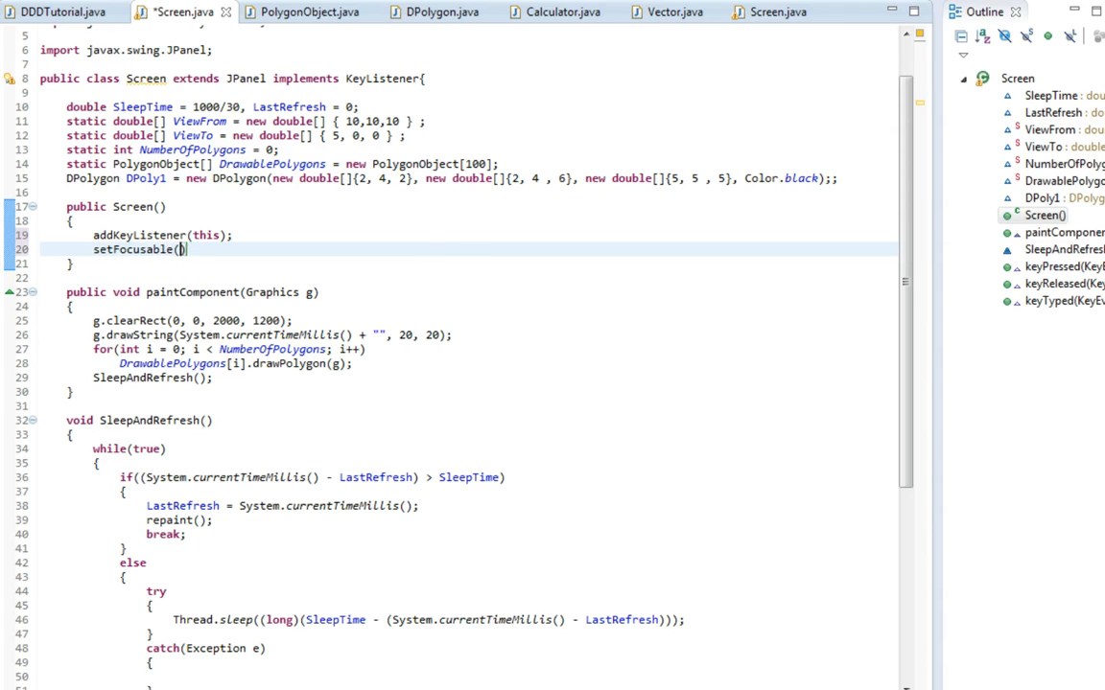
type("true);")
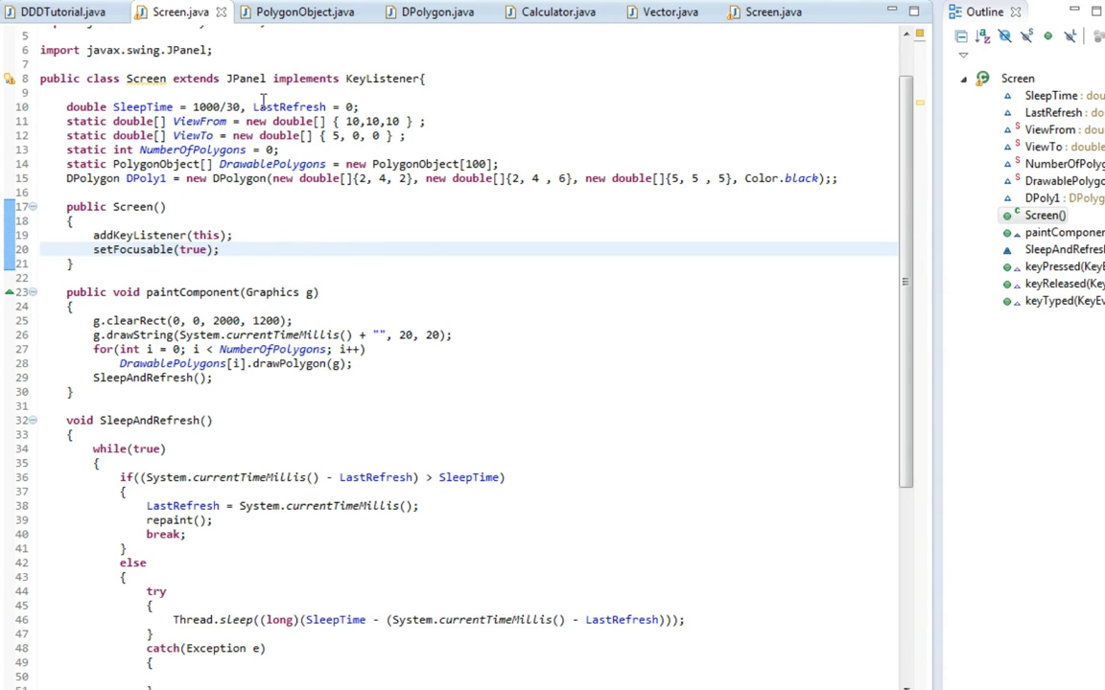
Step: In DPolygon.java, start a void updatePolygon() method below createPolygon
left_click(437, 11)
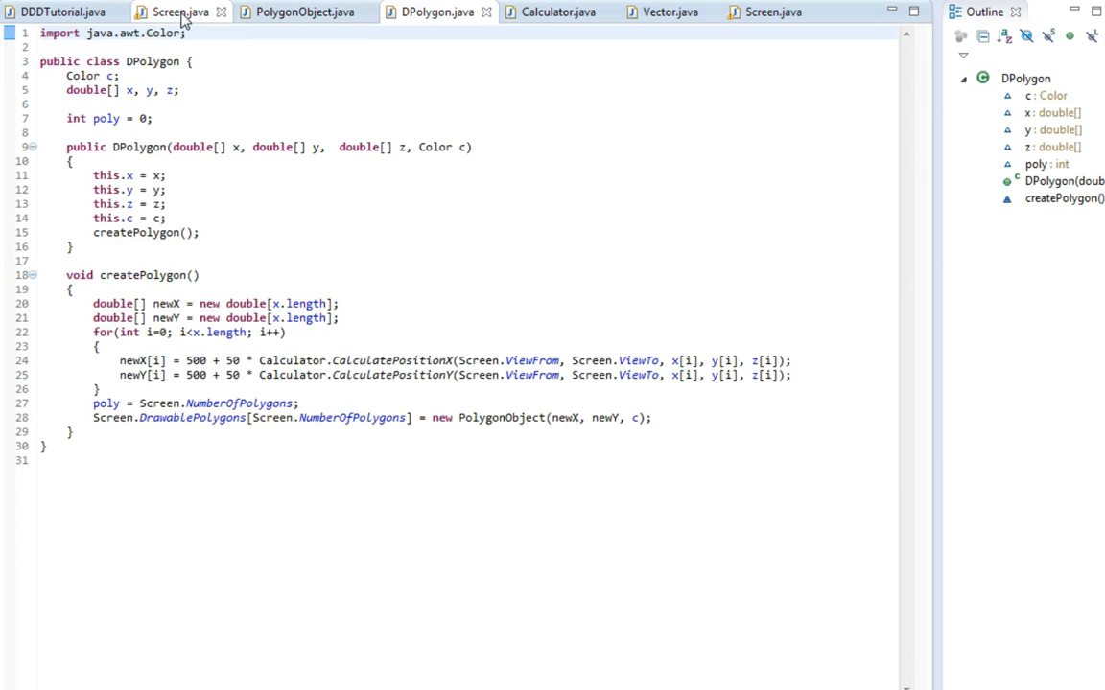
left_click(177, 12)
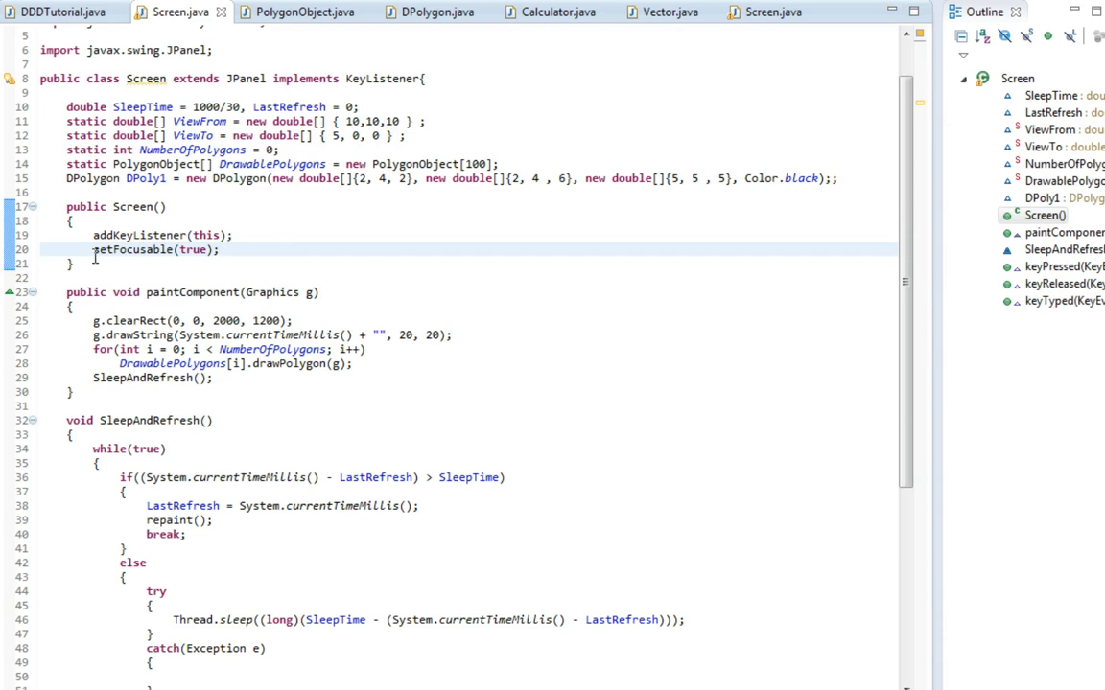
left_click(433, 12)
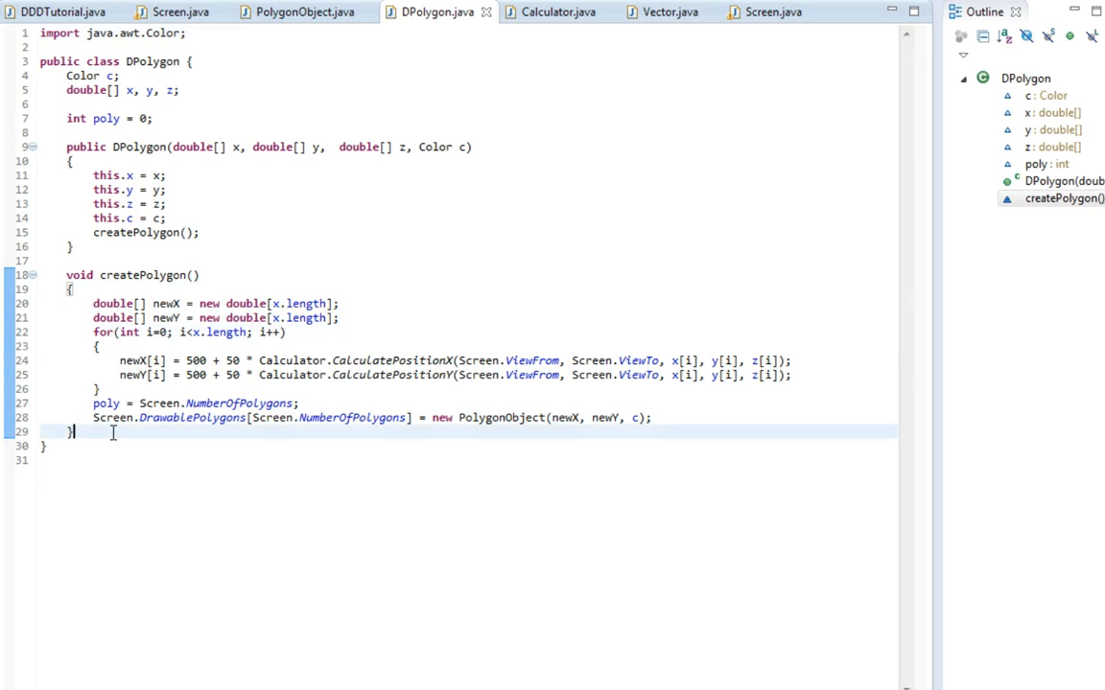
type("void u")
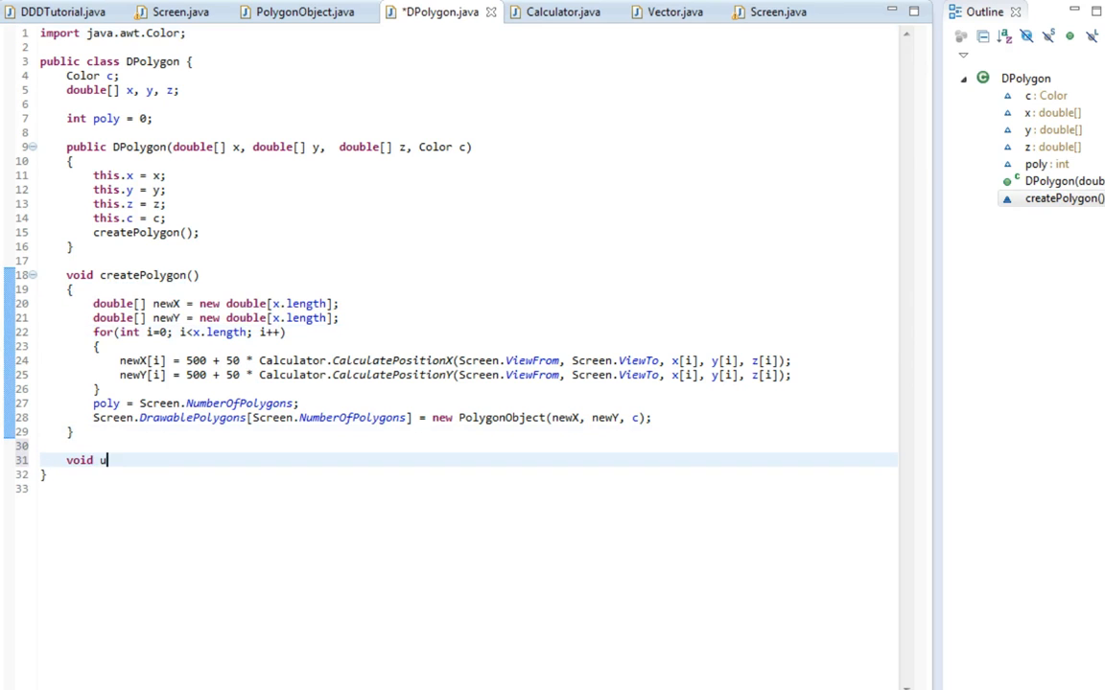
type("pdatePolygon()")
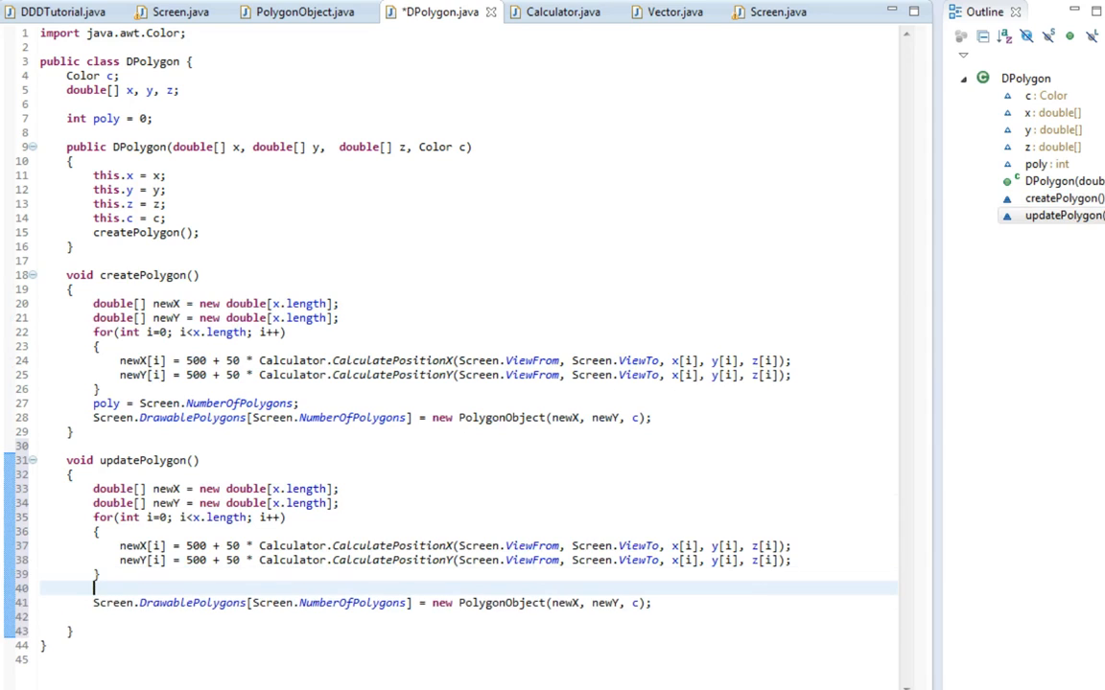
key("Backspace")
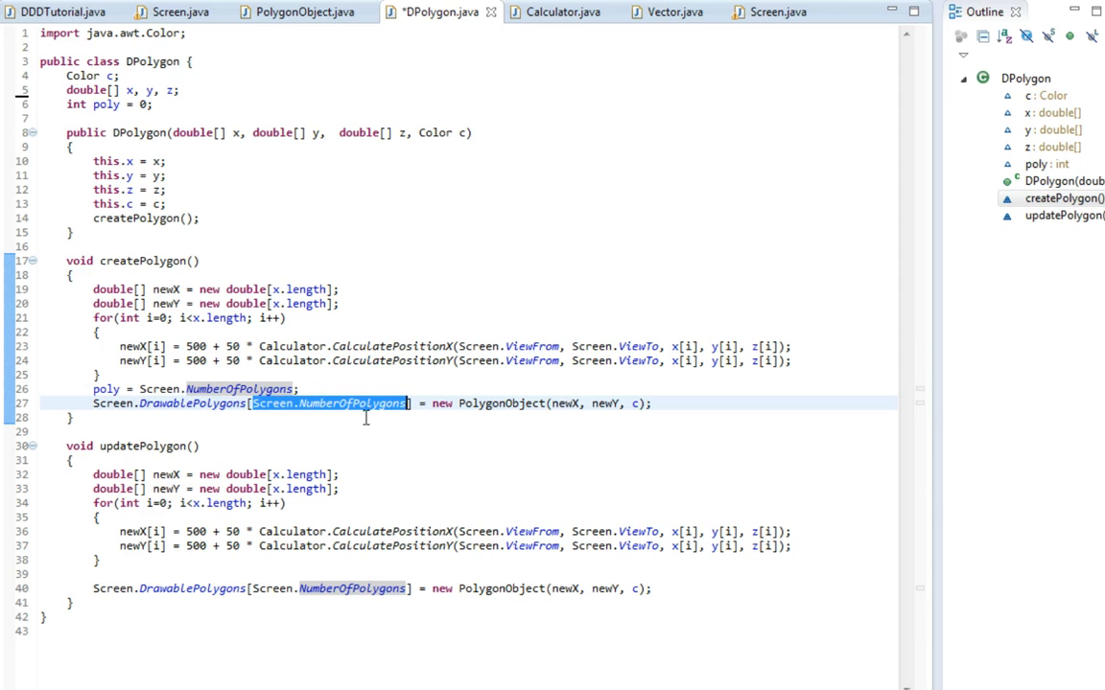
left_click(100, 403)
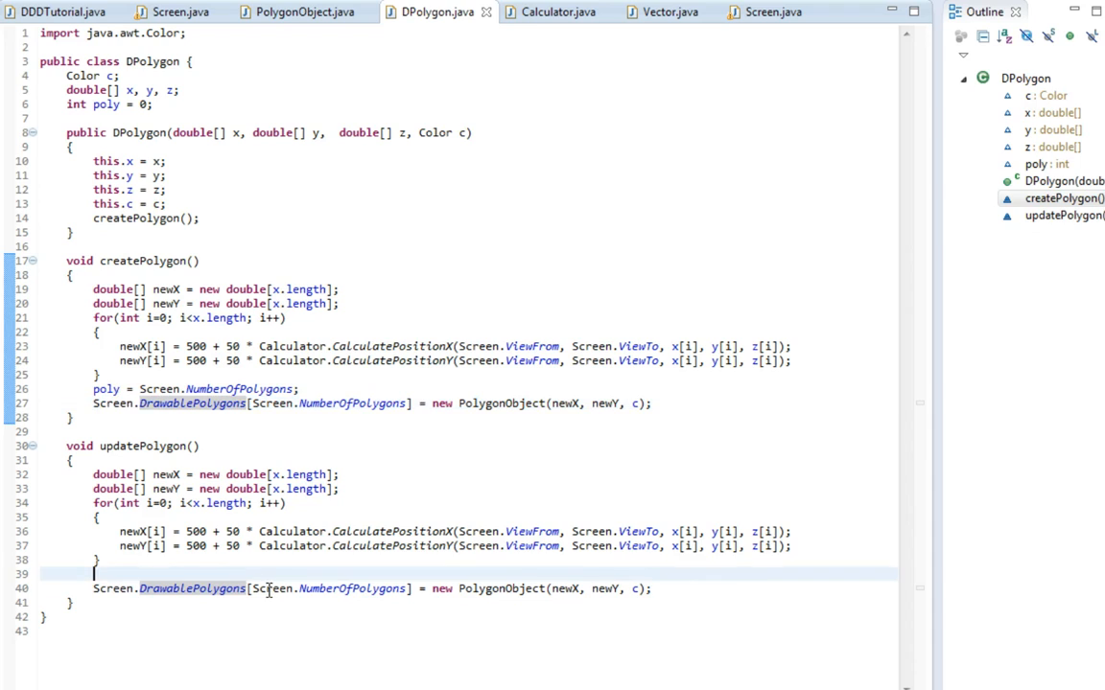
double_click(299, 589)
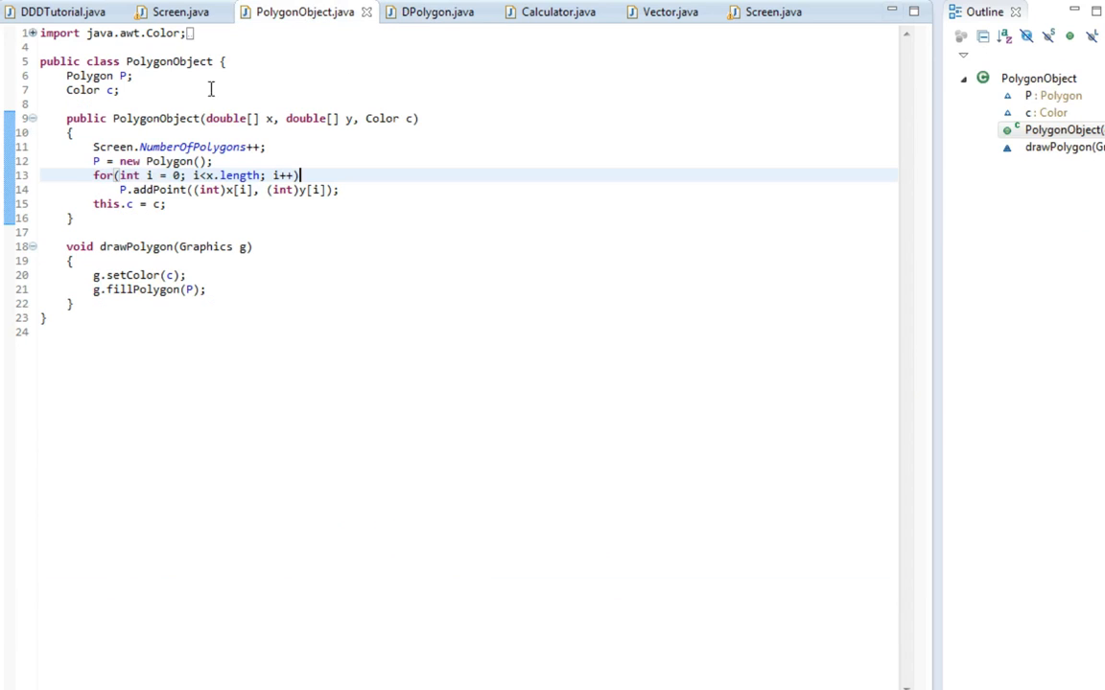
Step: After checking PolygonObject, store the rebuilt polygon at [poly] and add Screen.NumberOfPolygons --; in updatePolygon
double_click(109, 146)
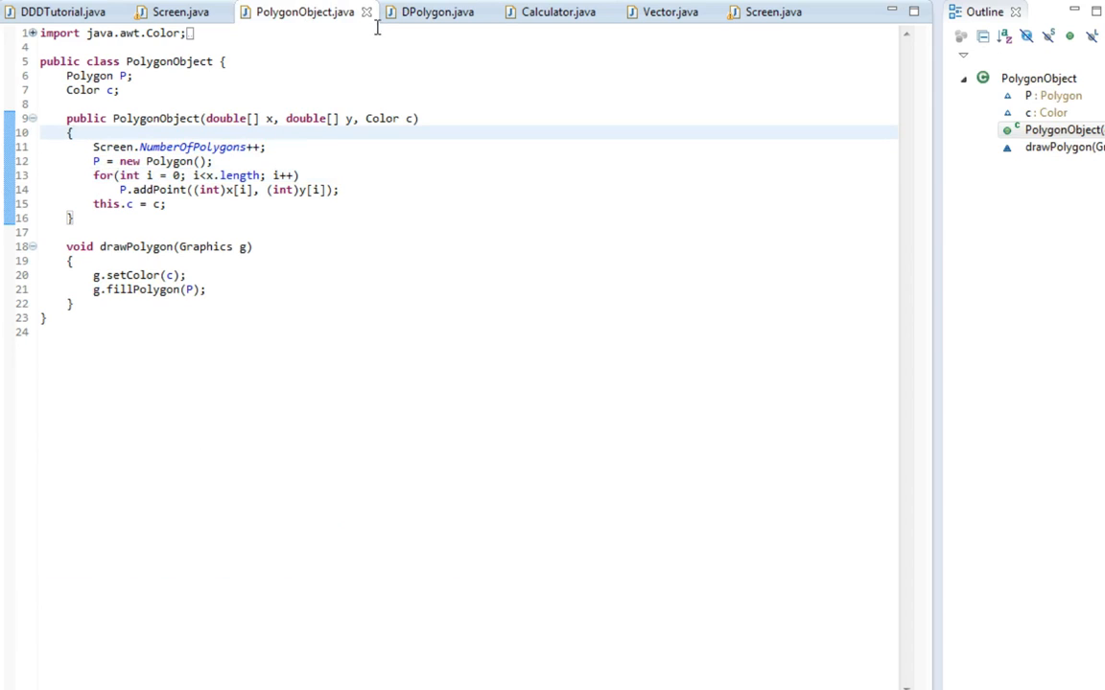
left_click(435, 11)
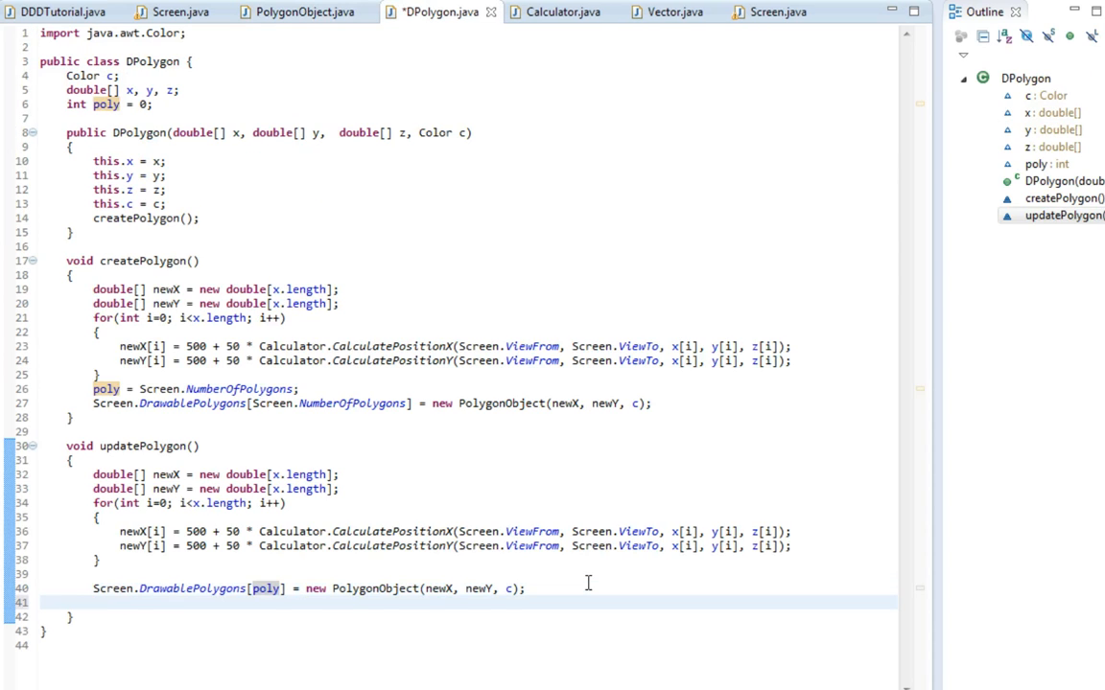
type("Screen.NumberOfPolygons")
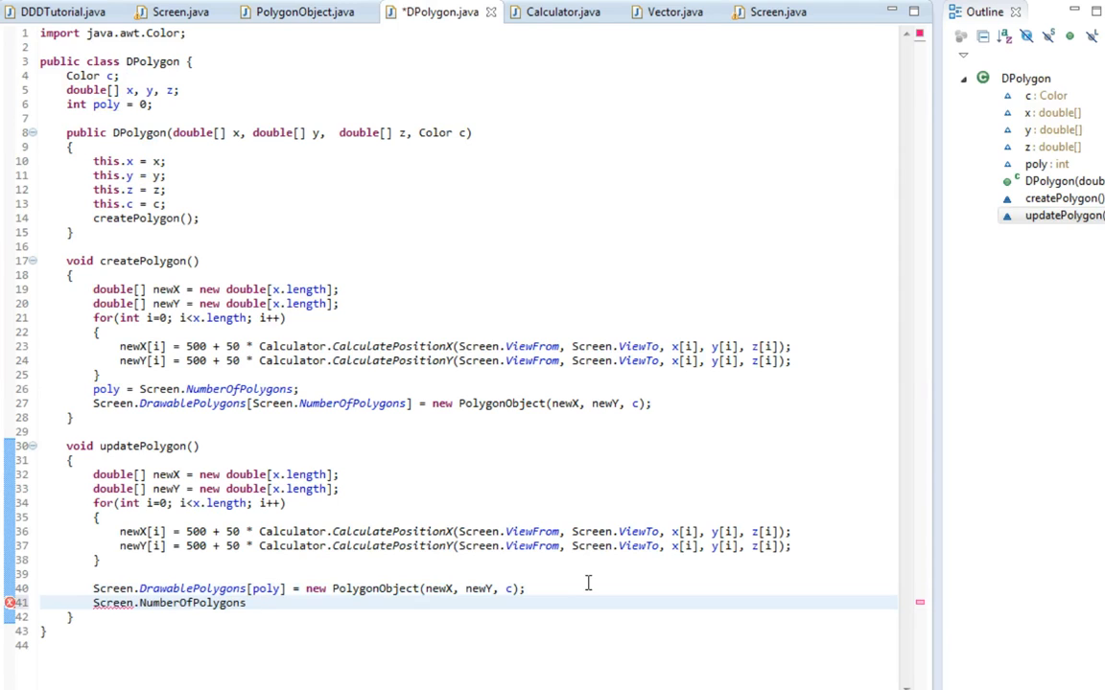
type("--;")
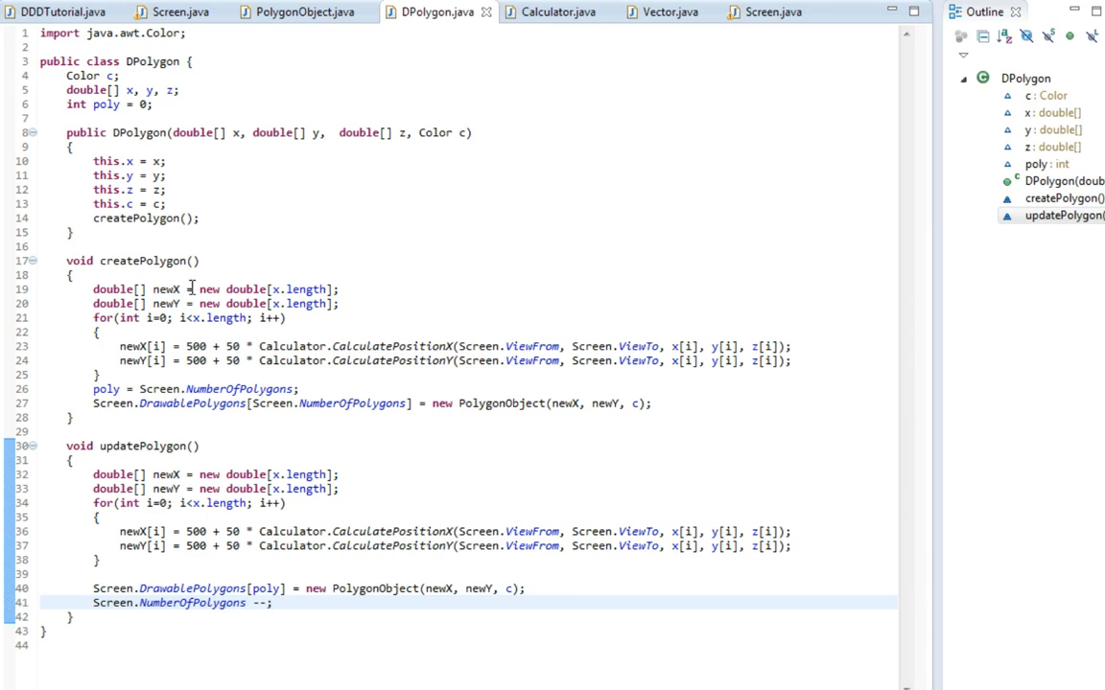
double_click(209, 345)
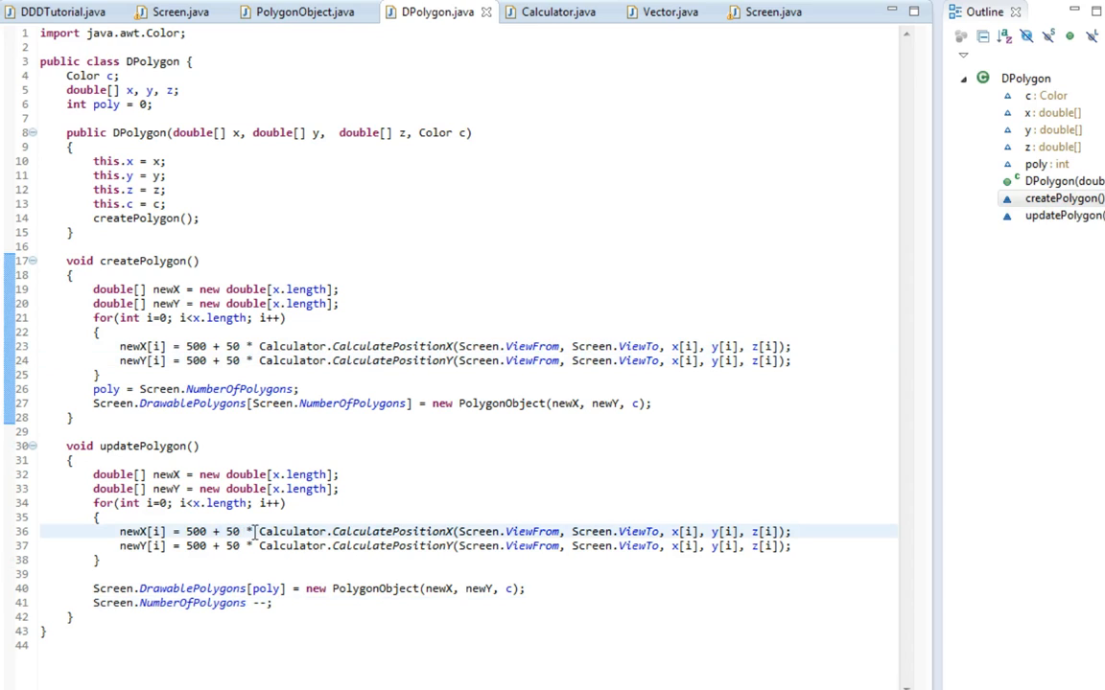
double_click(234, 531)
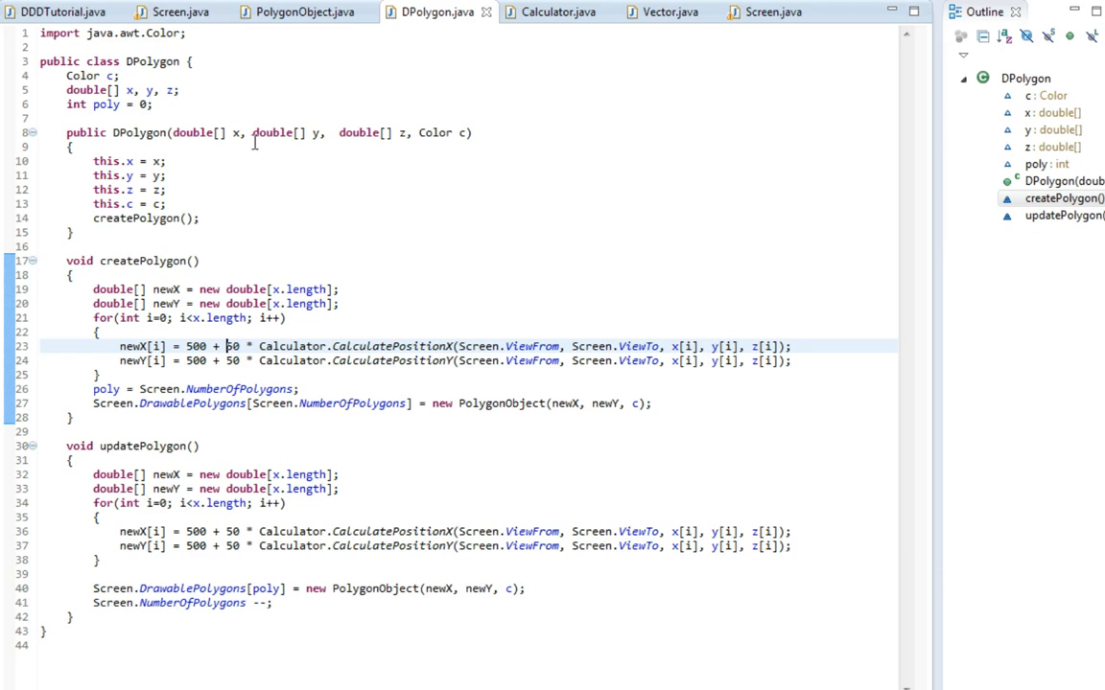
mouse_move(295, 211)
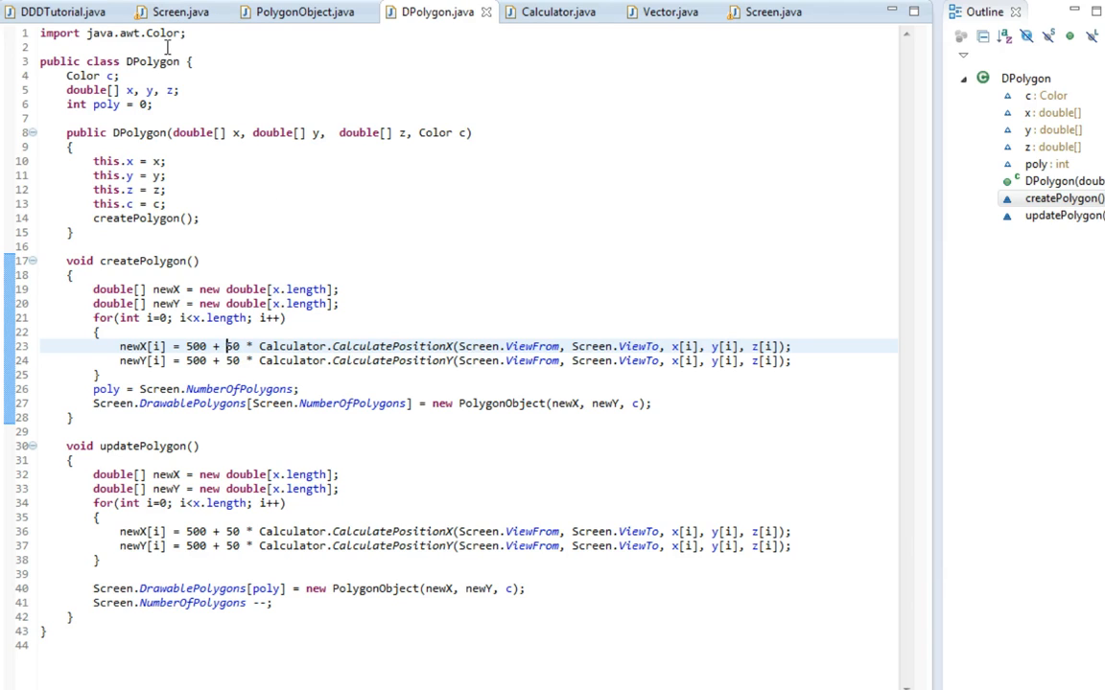
Step: Add DPoly1.updatePolygon(); in paintComponent before the drawing loop, save, and view DDDTutorial.java
left_click(172, 12)
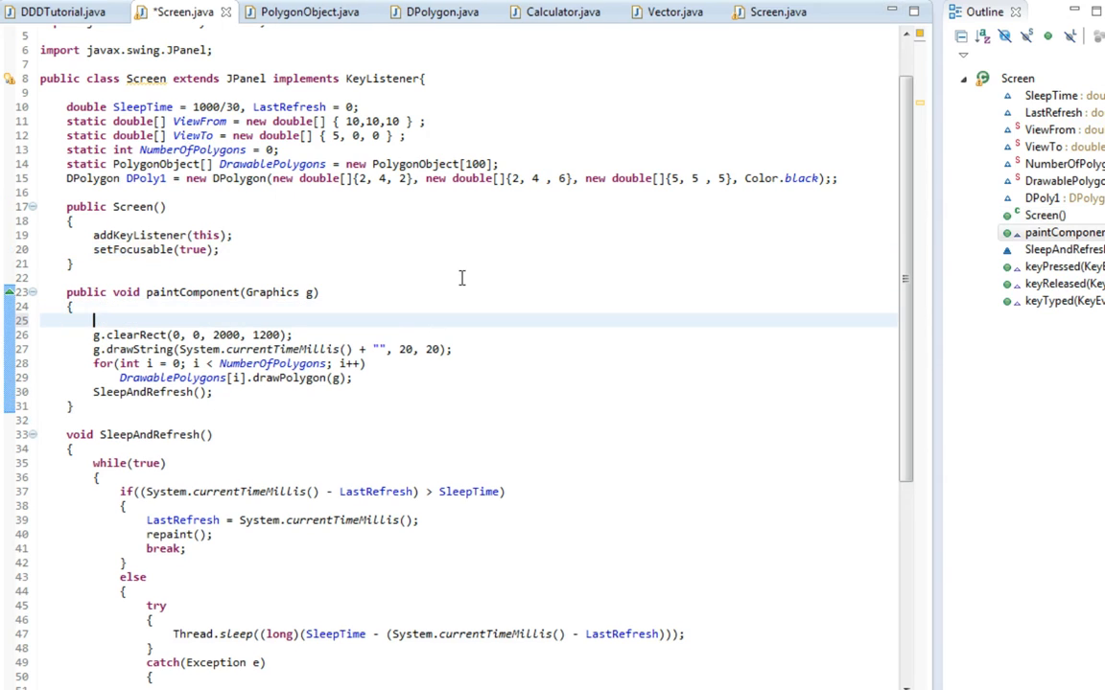
type("DPoly")
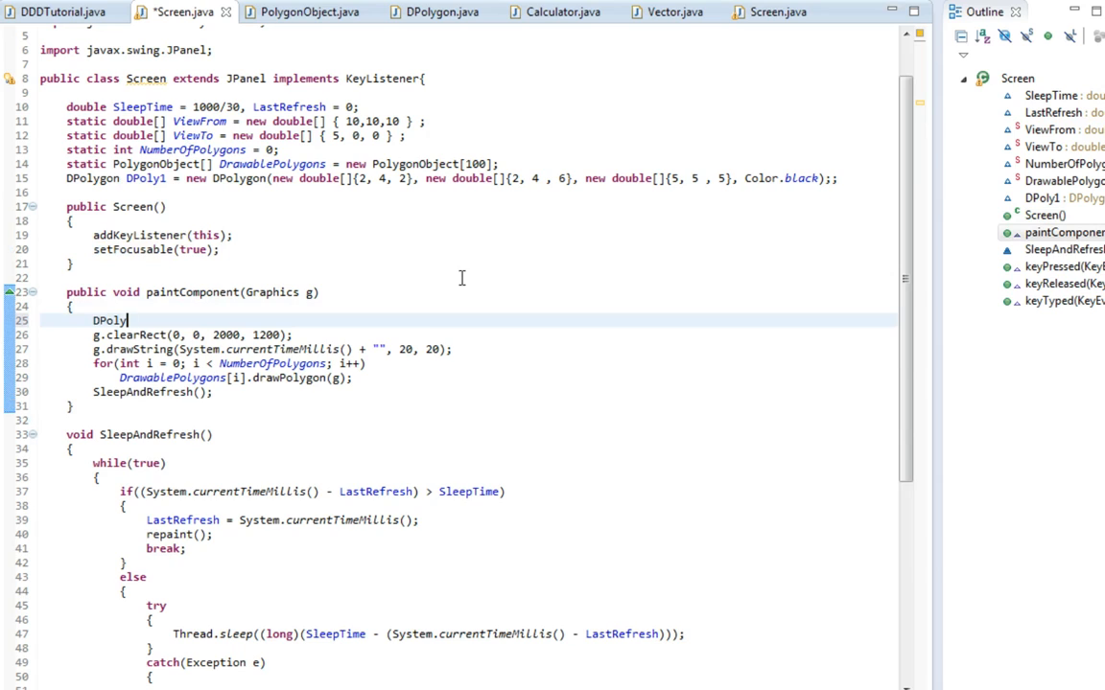
type("1.updatePolygon()")
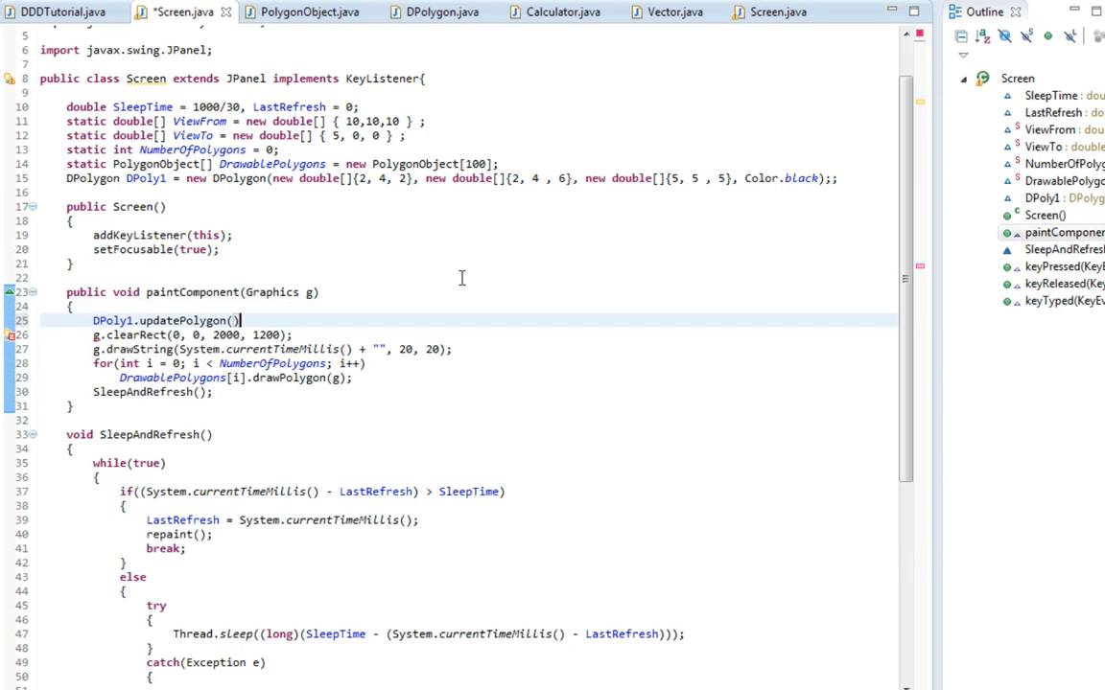
key("Delete")
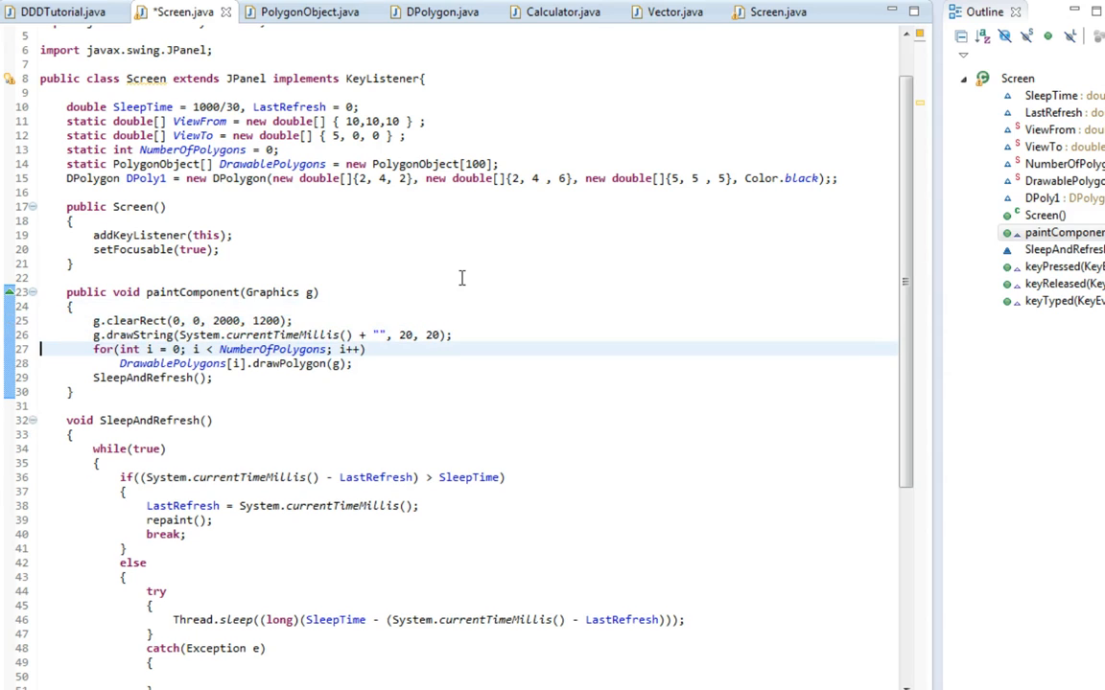
type("DPoly1.updatePolygon();")
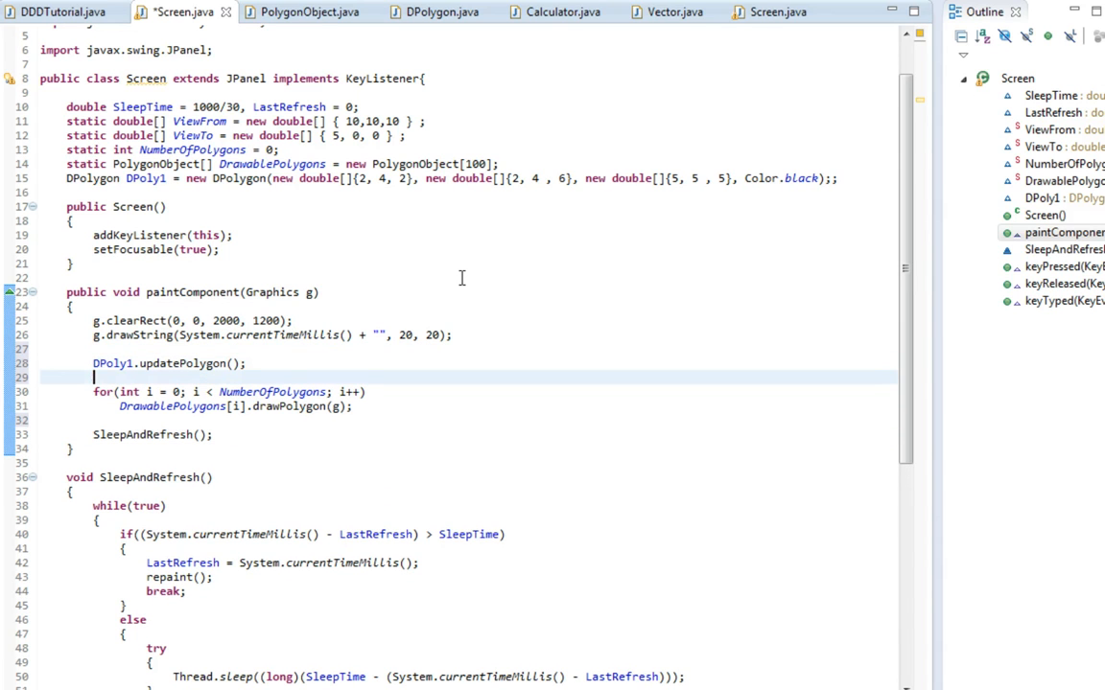
key("ctrl+s")
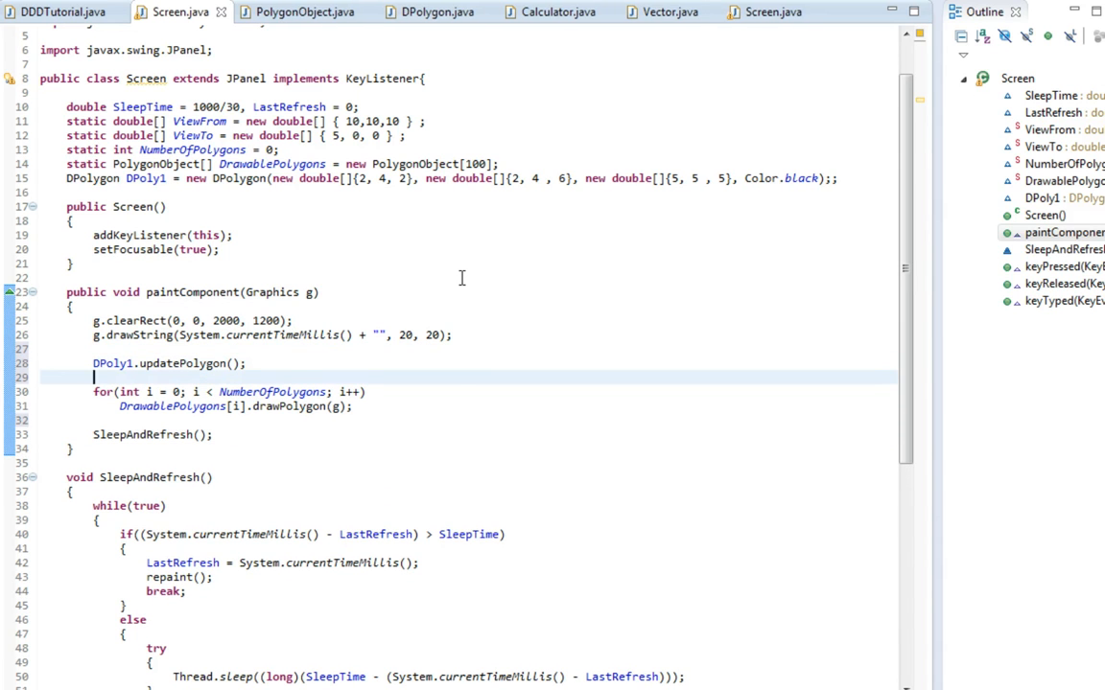
left_click(59, 11)
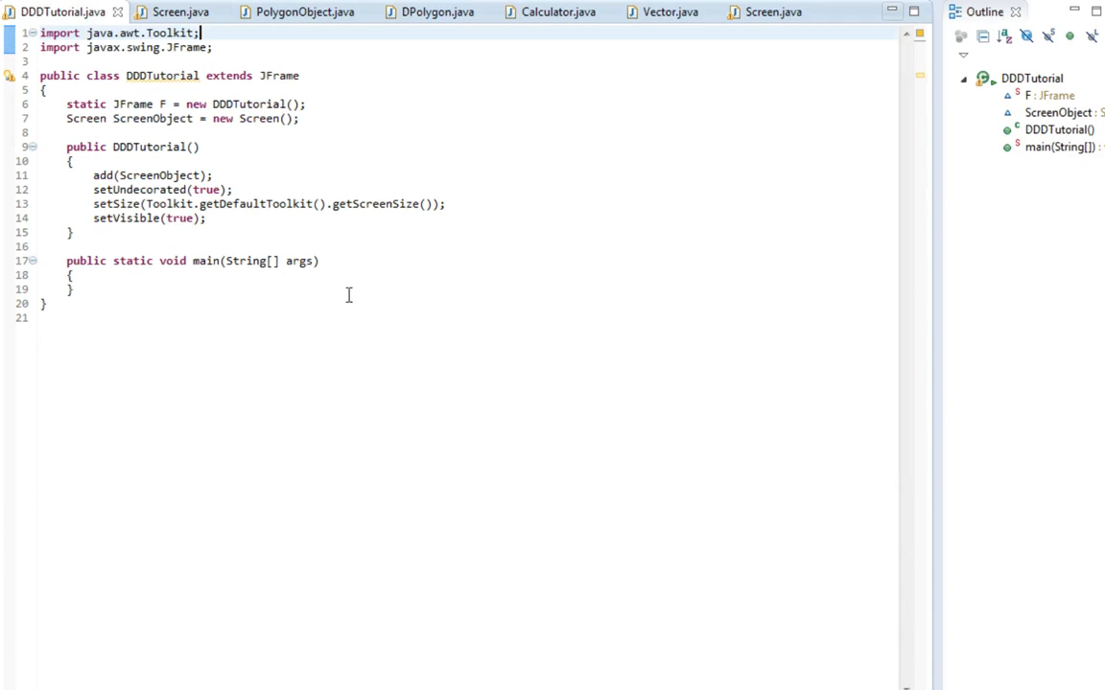
Step: Return to the Screen.java editor tab
left_click(177, 11)
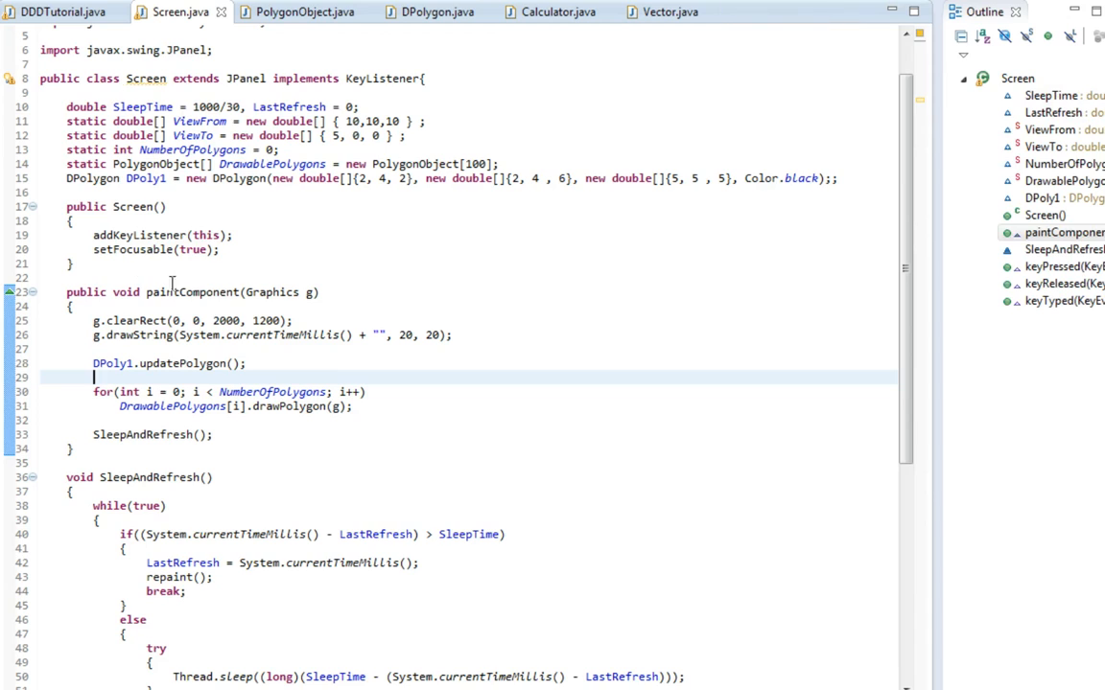
mouse_move(210, 197)
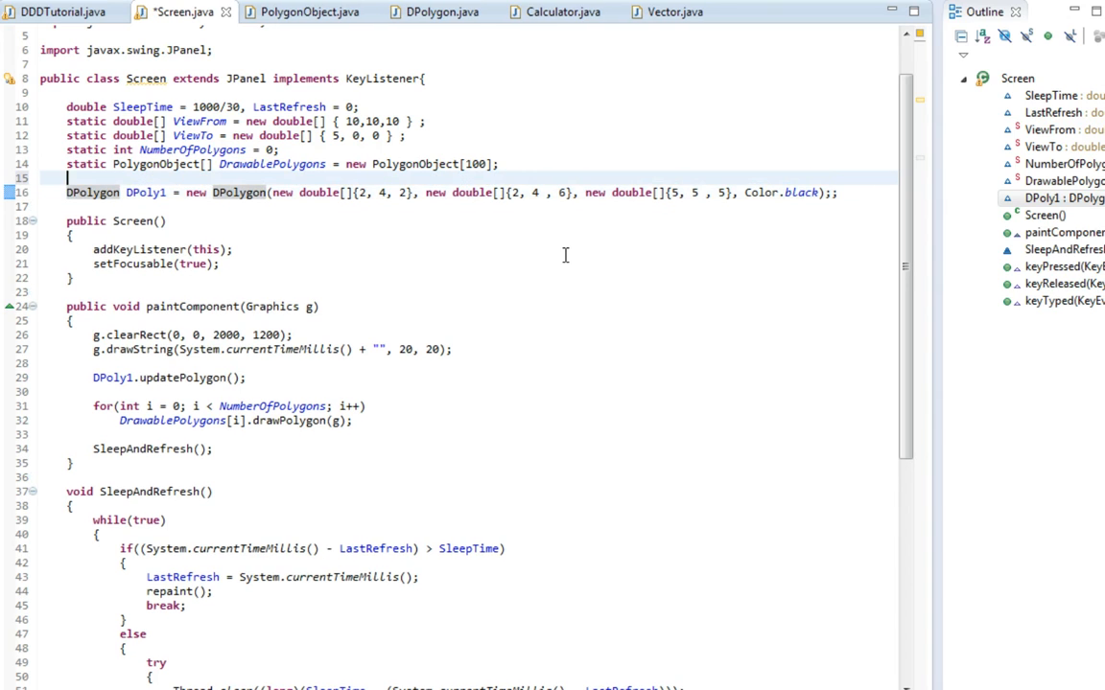
Step: Declare static DPolygon[] DPolygons = new DPolygon[100] in Screen
type("static")
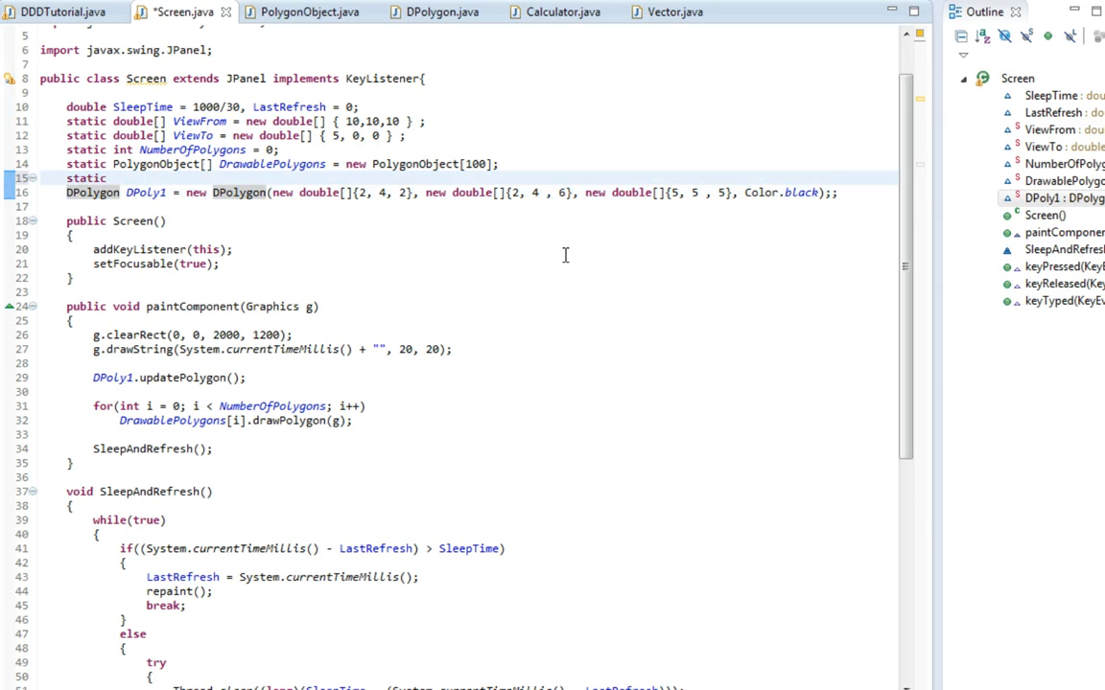
type("DPolyogo")
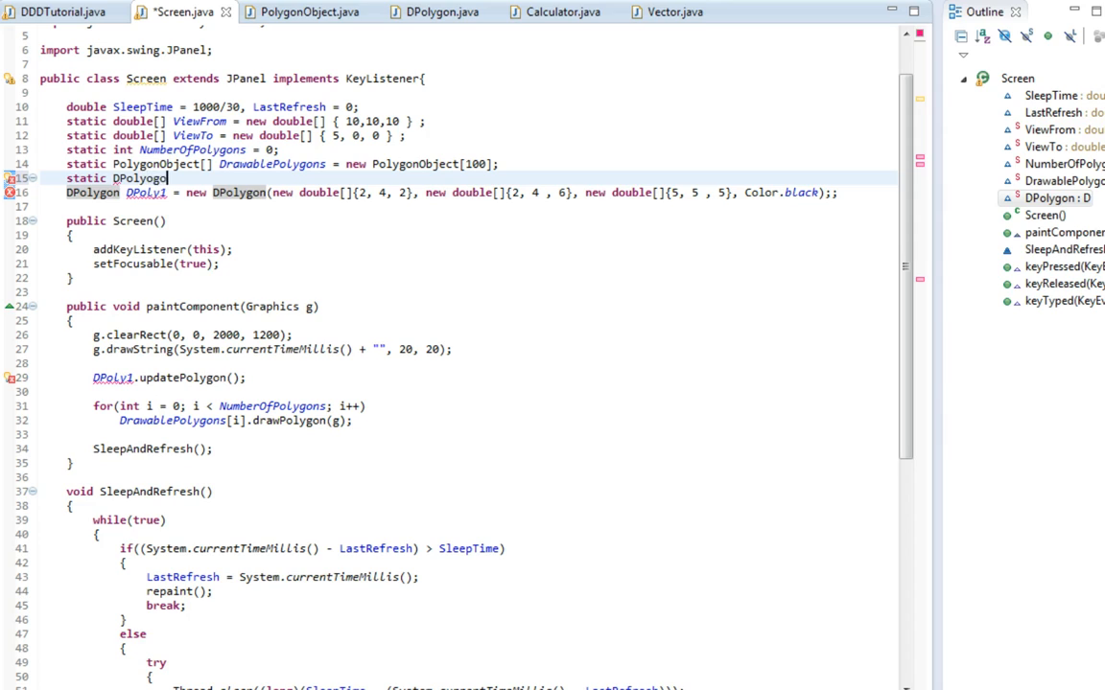
type("ns[] D")
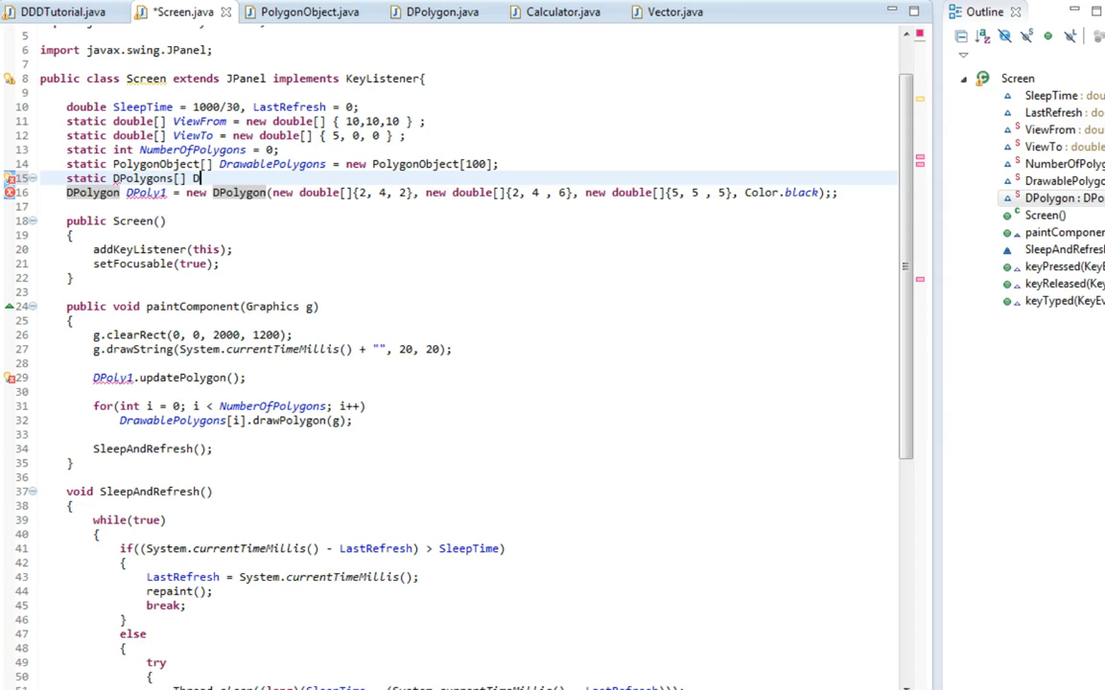
type("Polygon =")
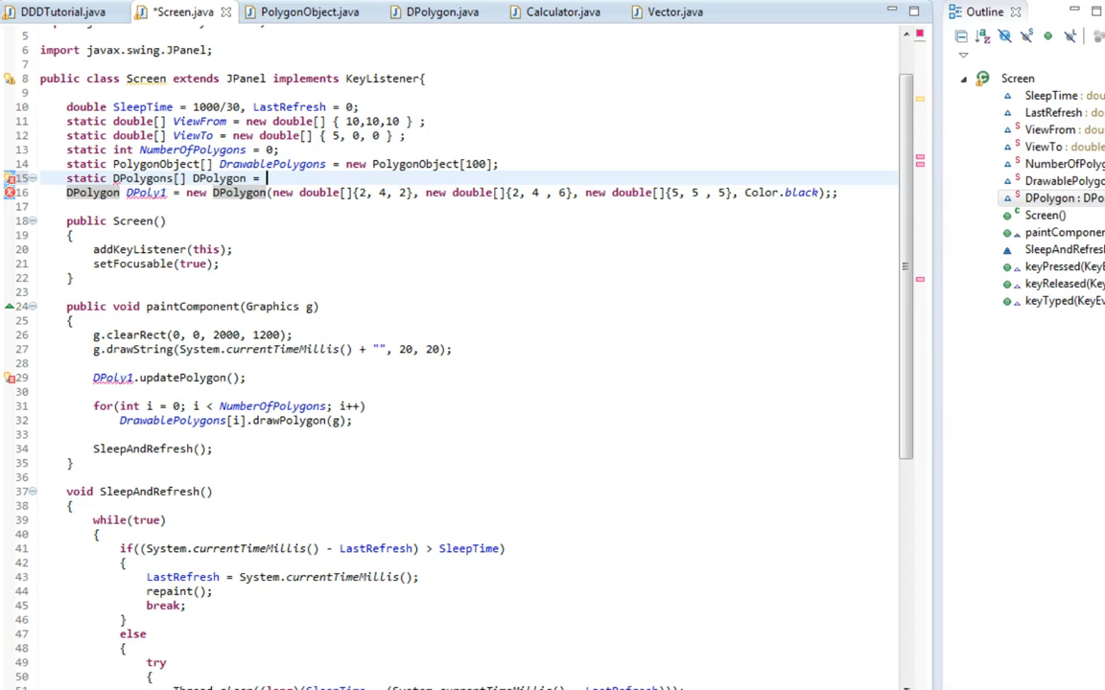
type("n")
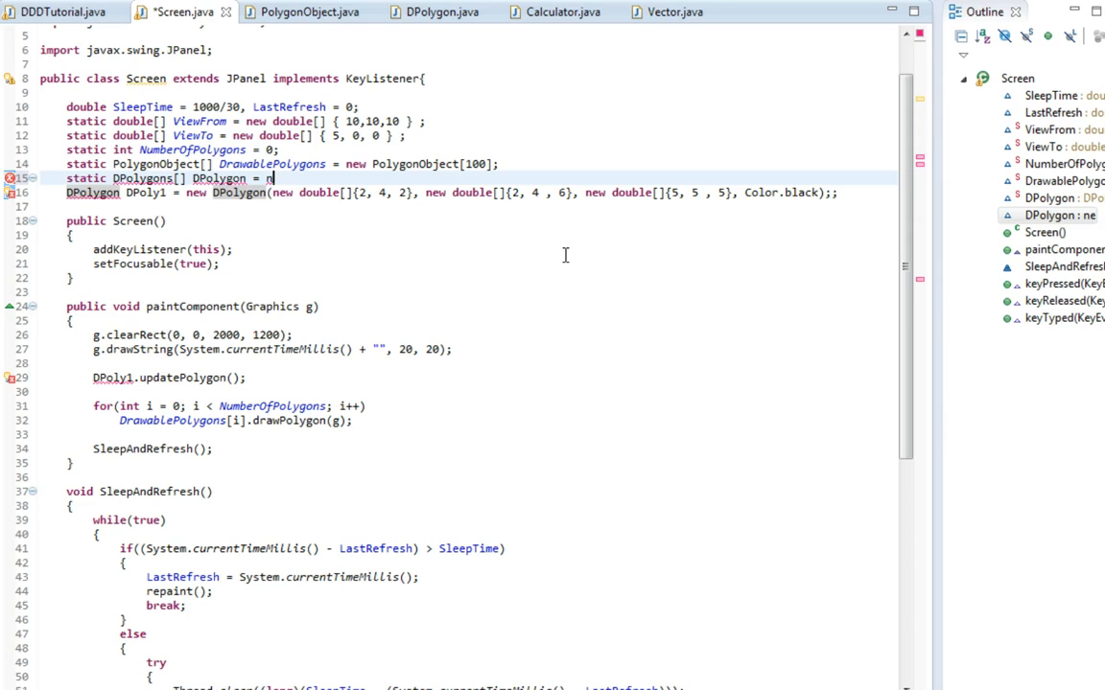
key("BackSpace")
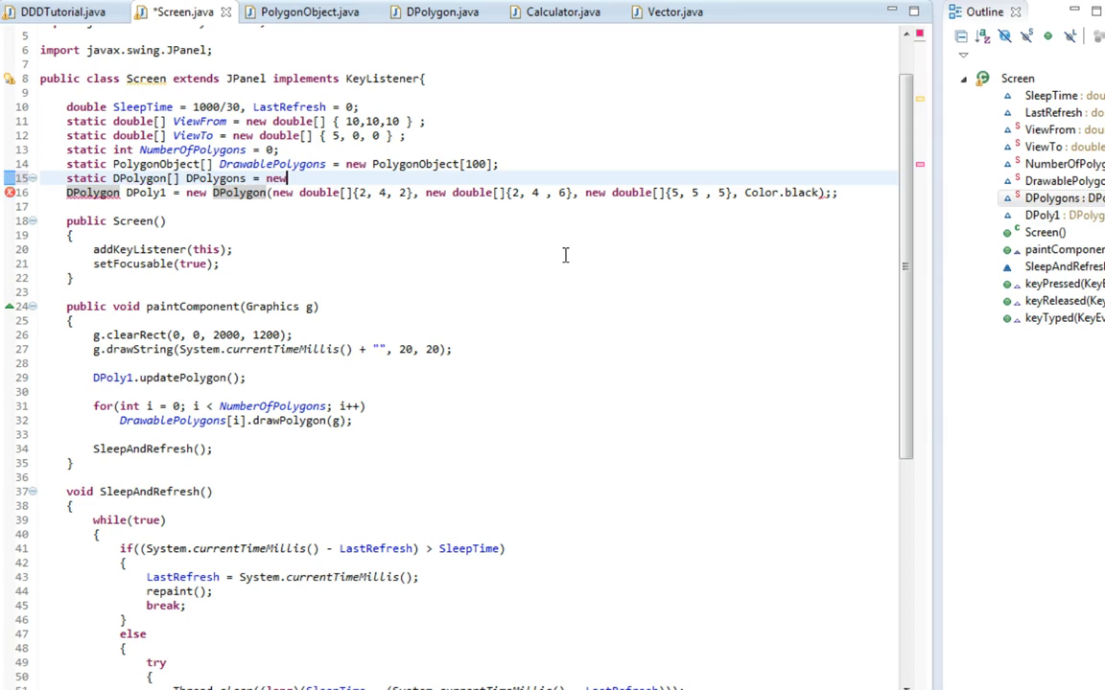
type("DPolygon[100];")
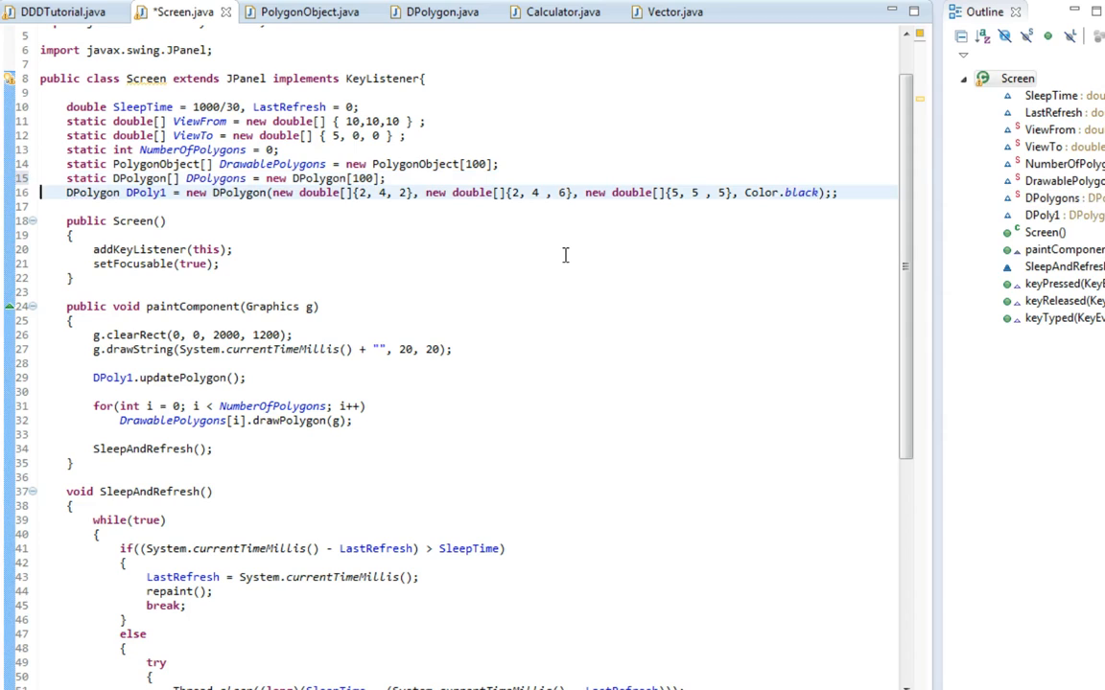
Step: Move the DPoly1 construction into Screen() as DPolygons[0] and rename the update call to DPolygons[0]
double_click(115, 192)
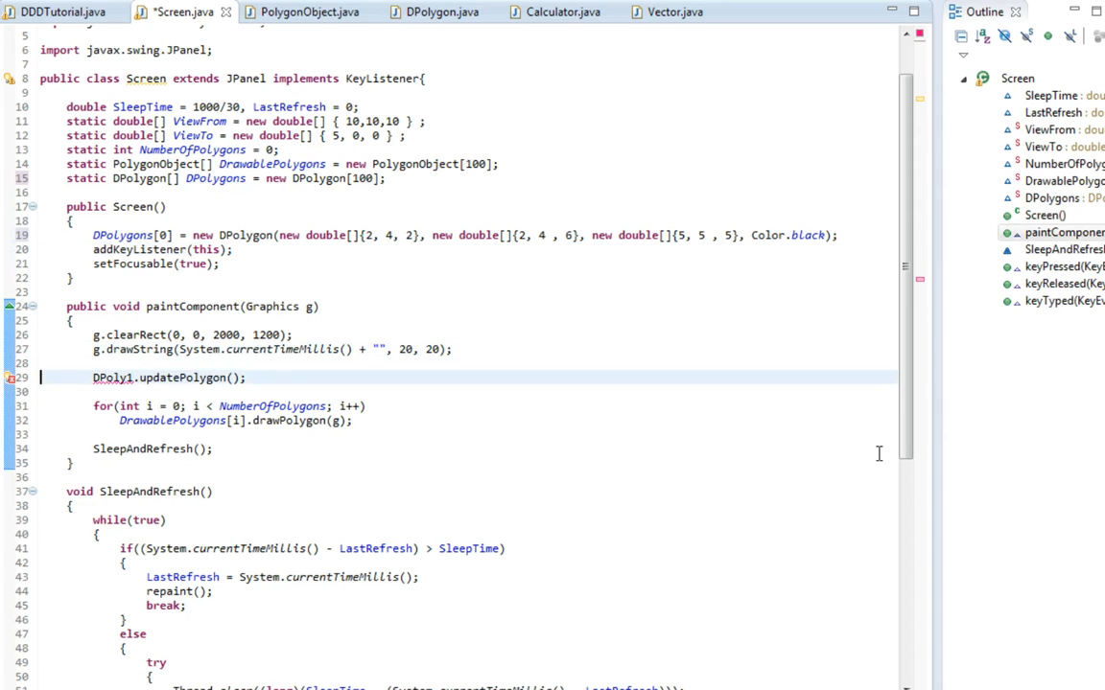
double_click(111, 376)
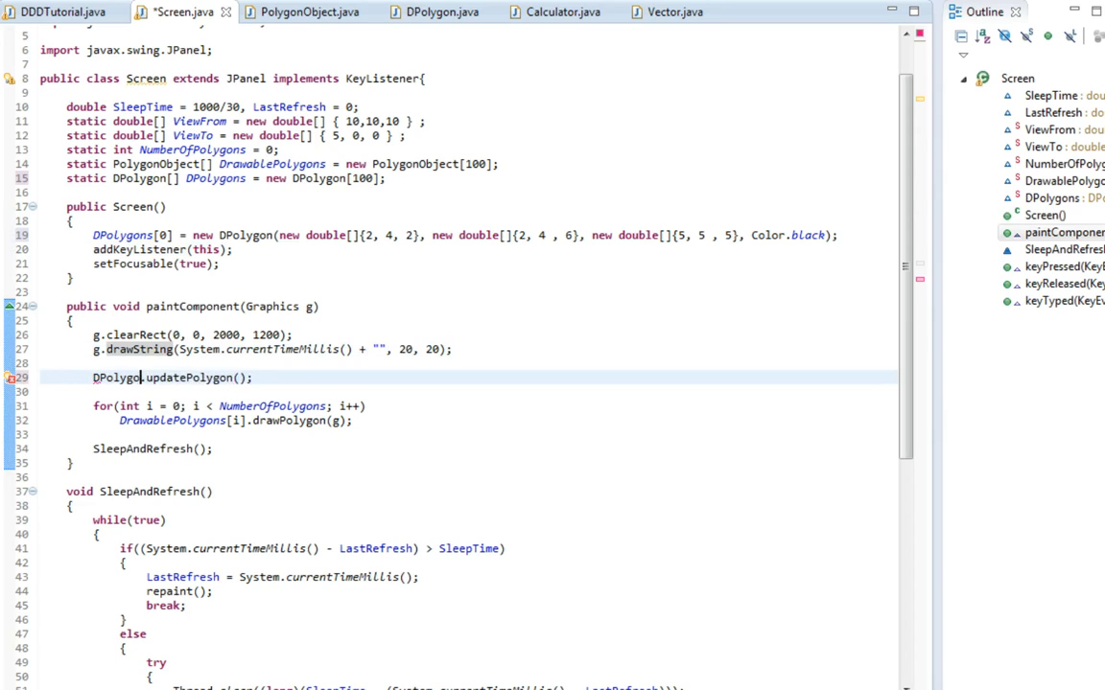
type("s[0]")
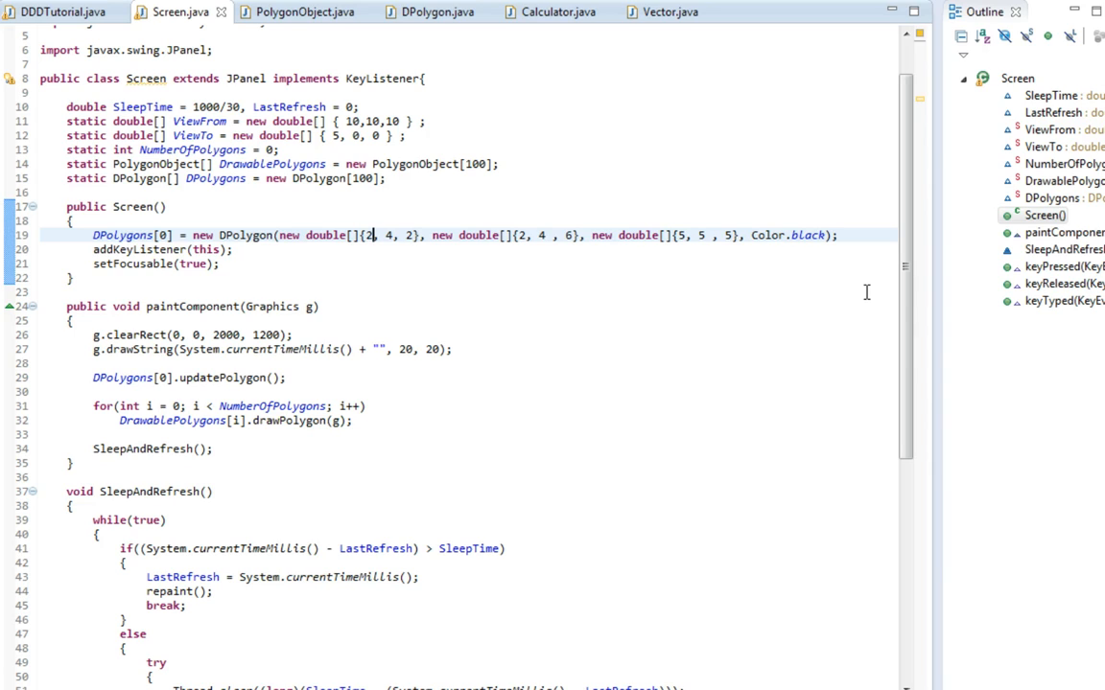
Step: Set DPolygons[0] to {0,2,2,0},{0,0,2,2},{0,0,0,0} and add DPolygons[1] with z {3,3,3,3}
key("BackSpace")
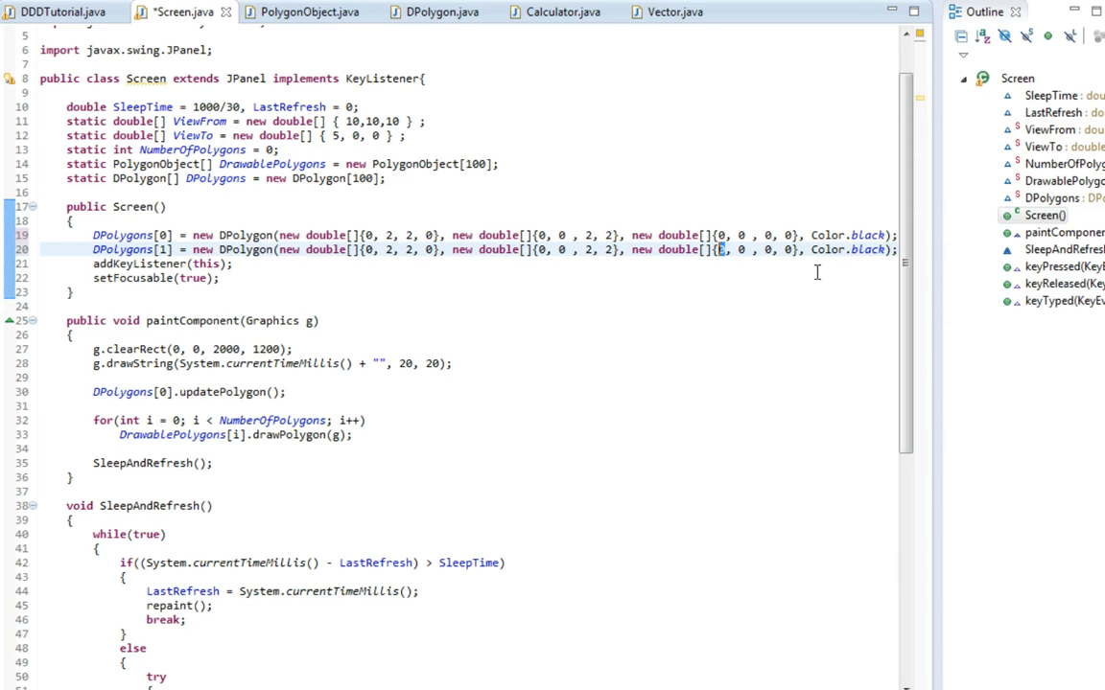
type("3")
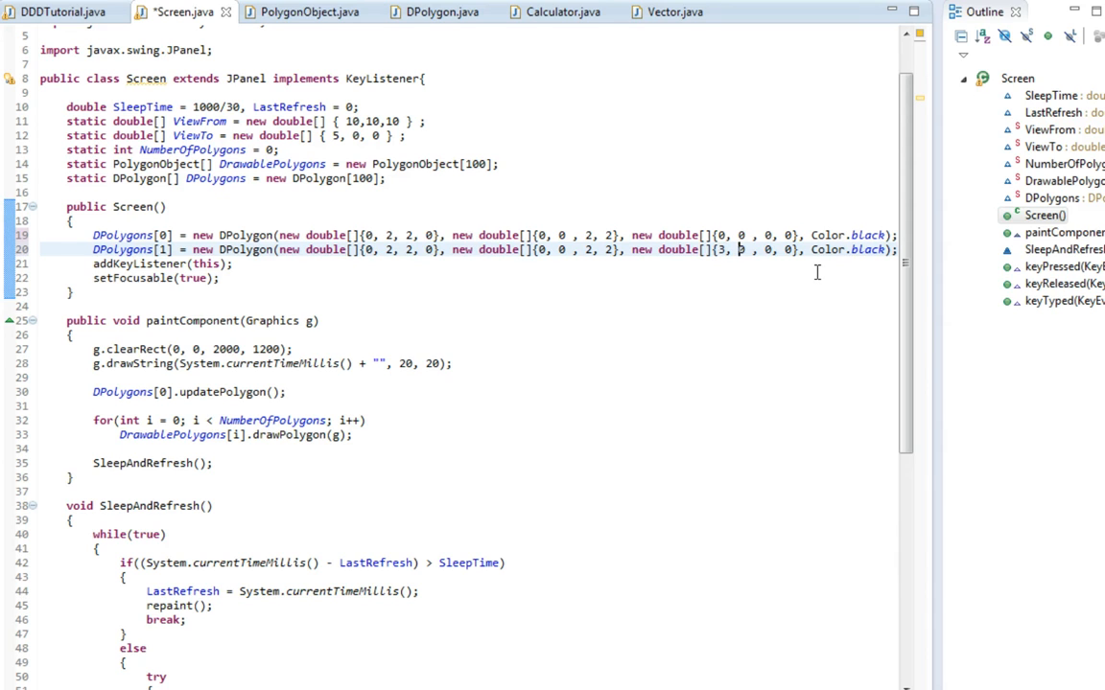
scroll("down", 3)
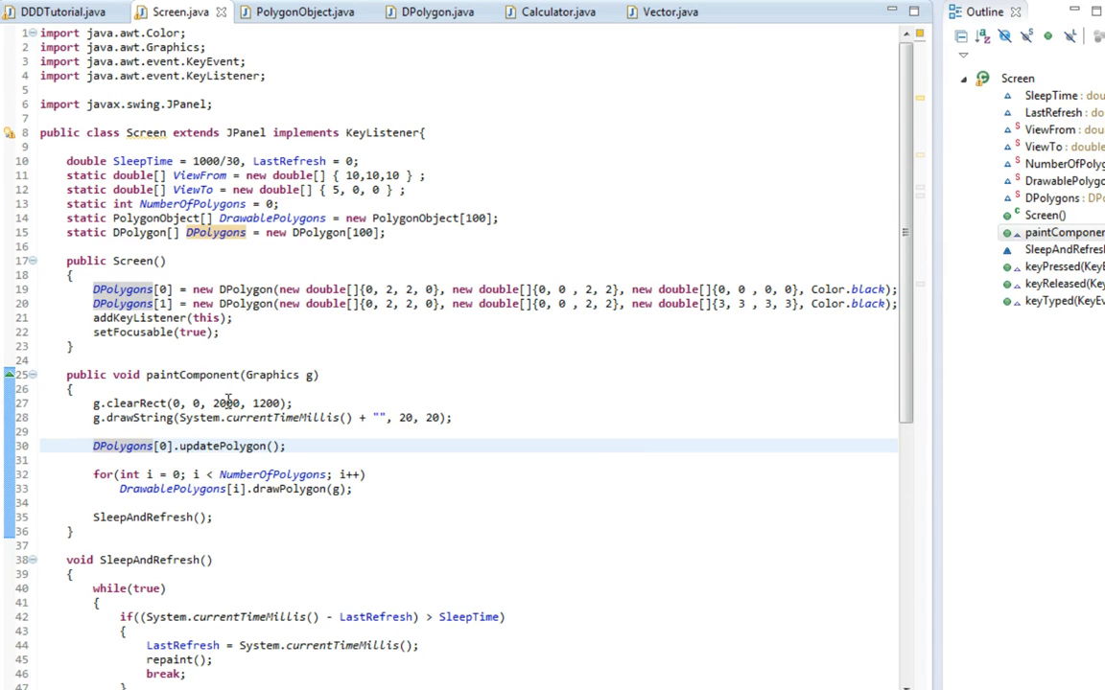
Step: Extend Screen's static counters with NumberOf3DPolygons = 0 after checking PolygonObject's counter code
left_click(303, 12)
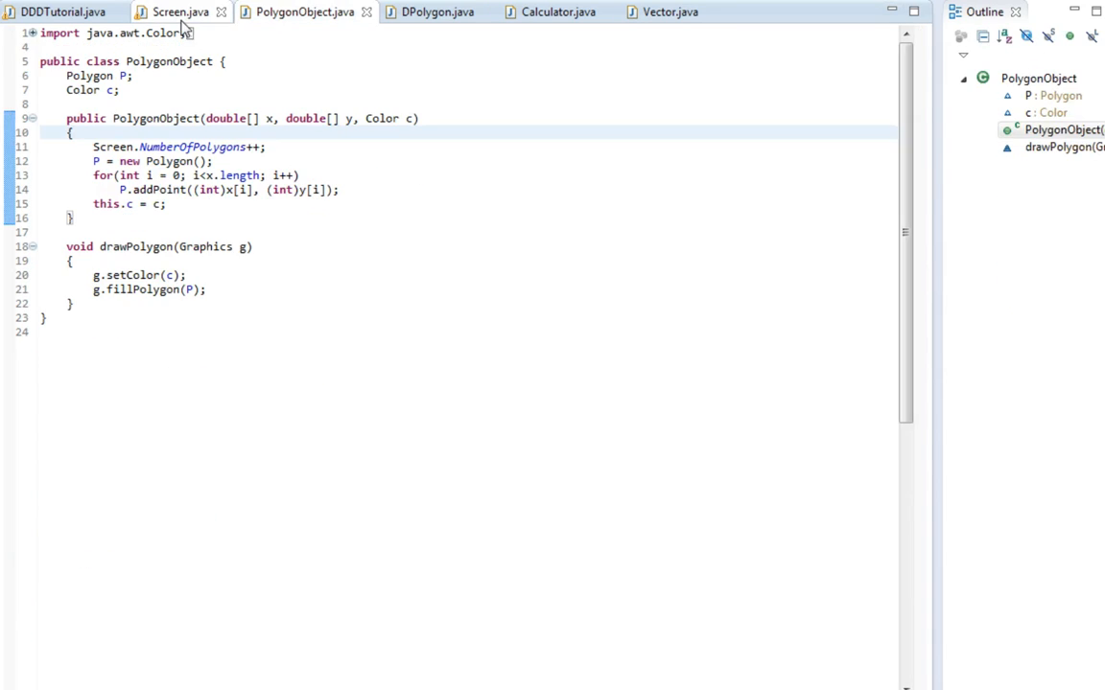
left_click(180, 12)
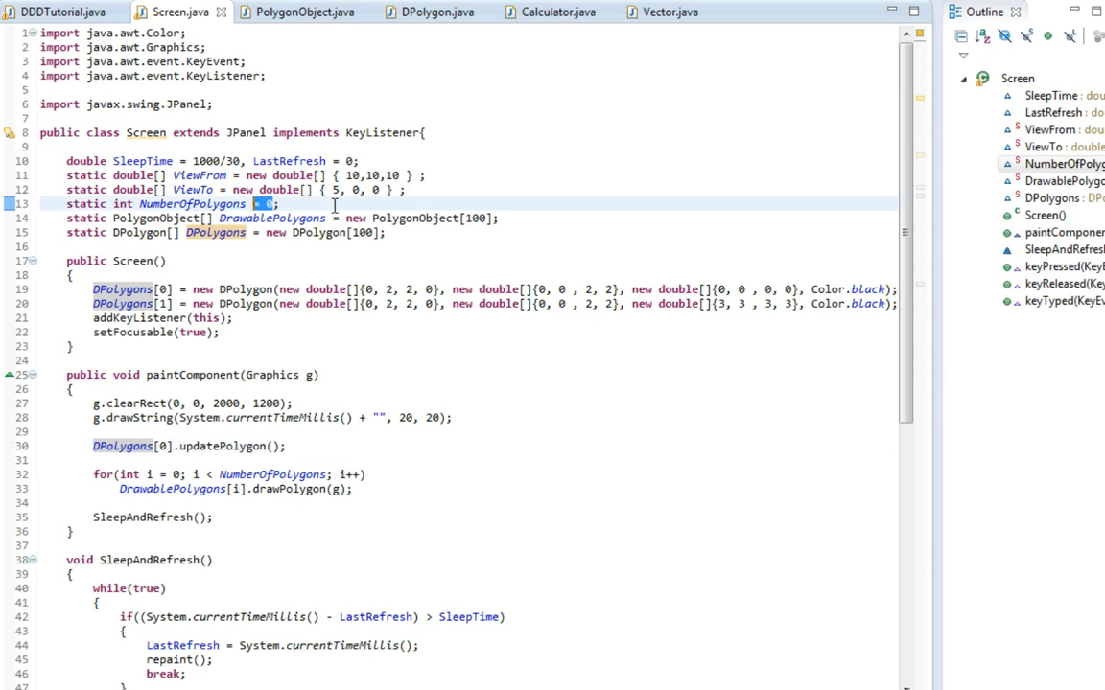
type("0,.")
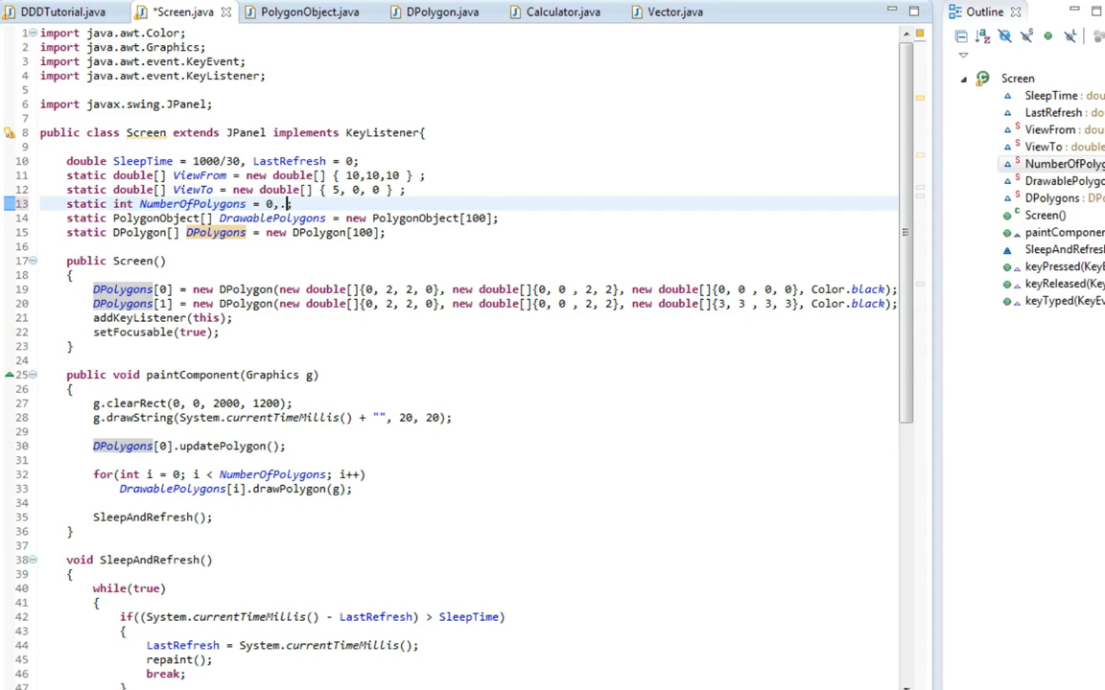
type("NumberOfPolygons = 0;")
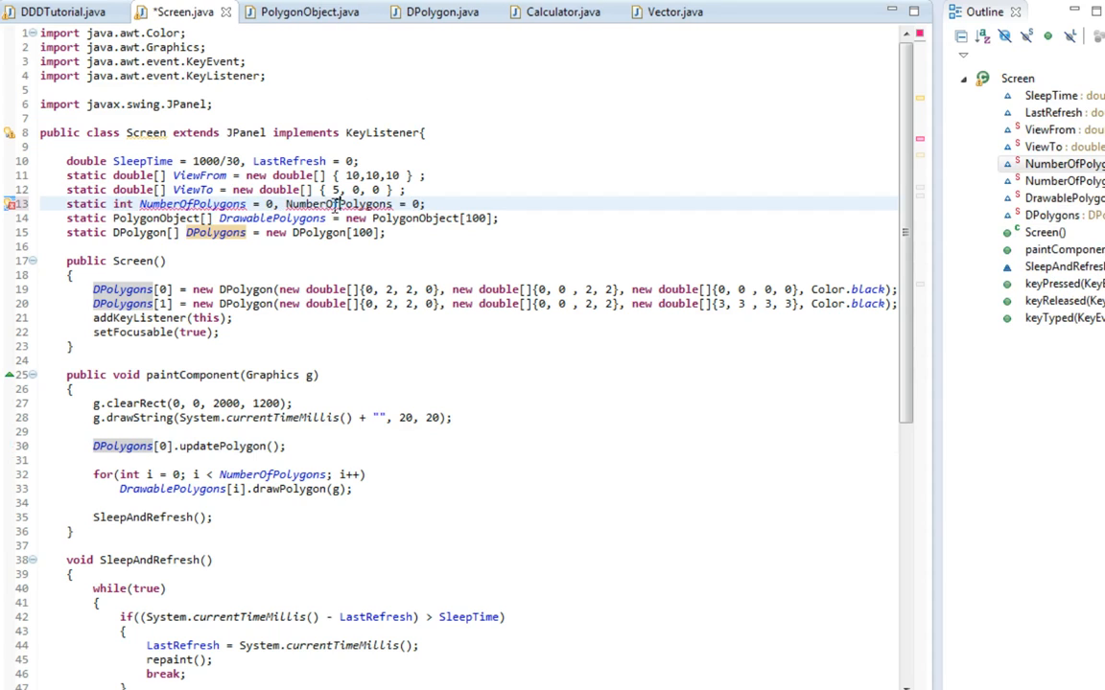
type("3D")
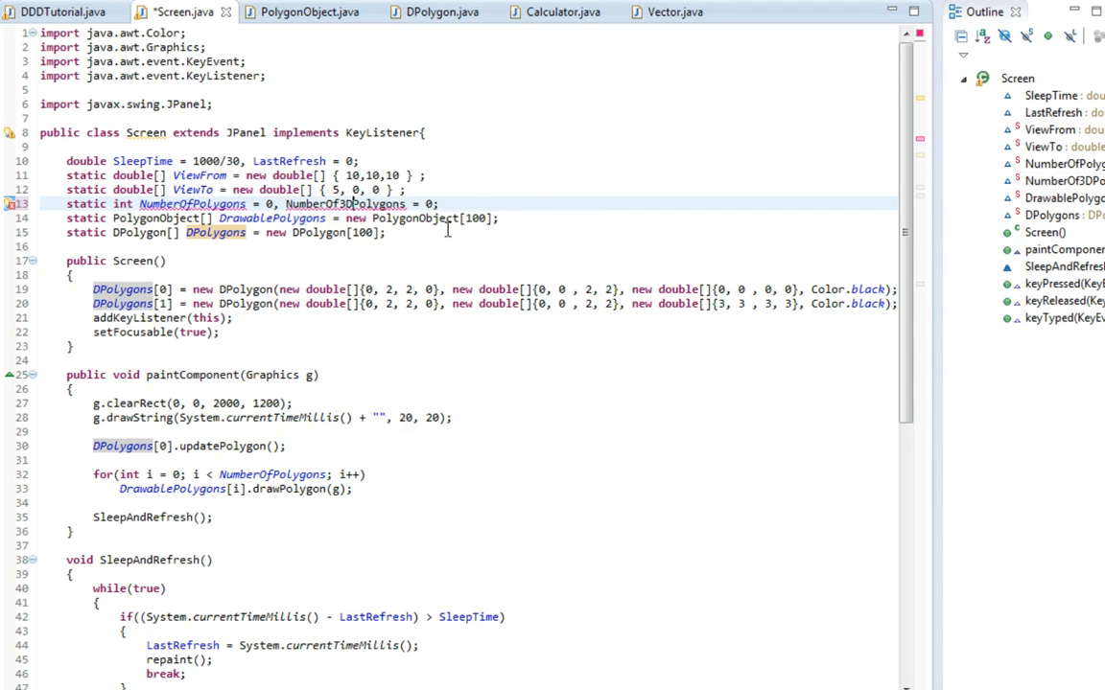
left_click(438, 11)
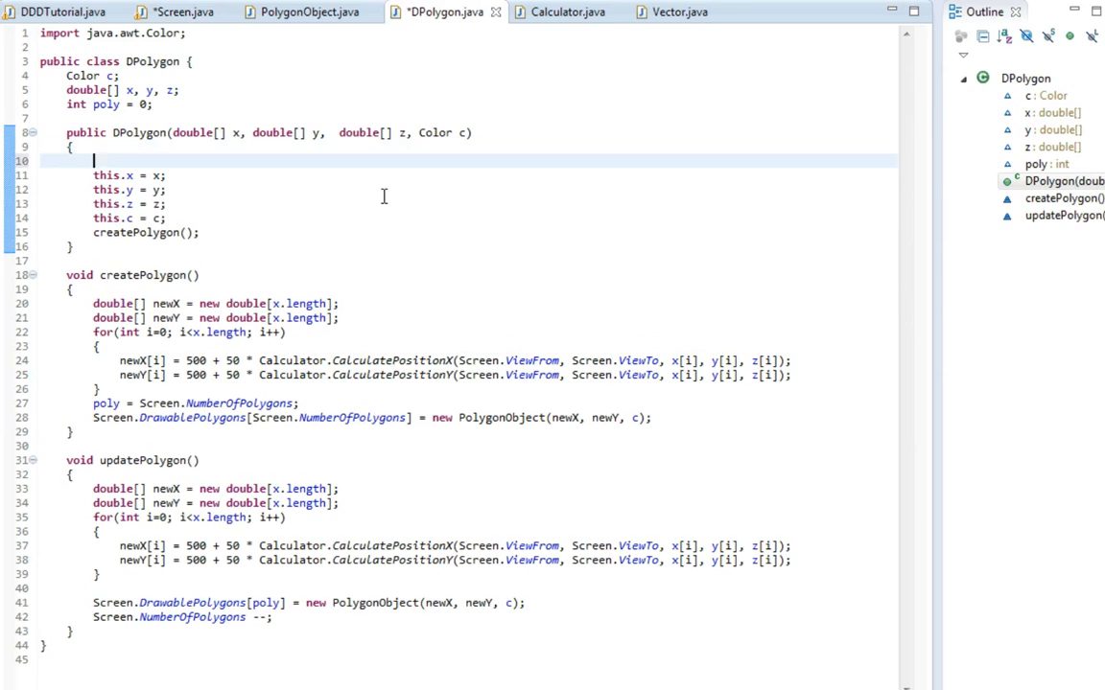
Step: Add Screen.NumberOf3DPolygons++; as the first line of the DPolygon constructor
type("Screen.NumberOf3DPolygons")
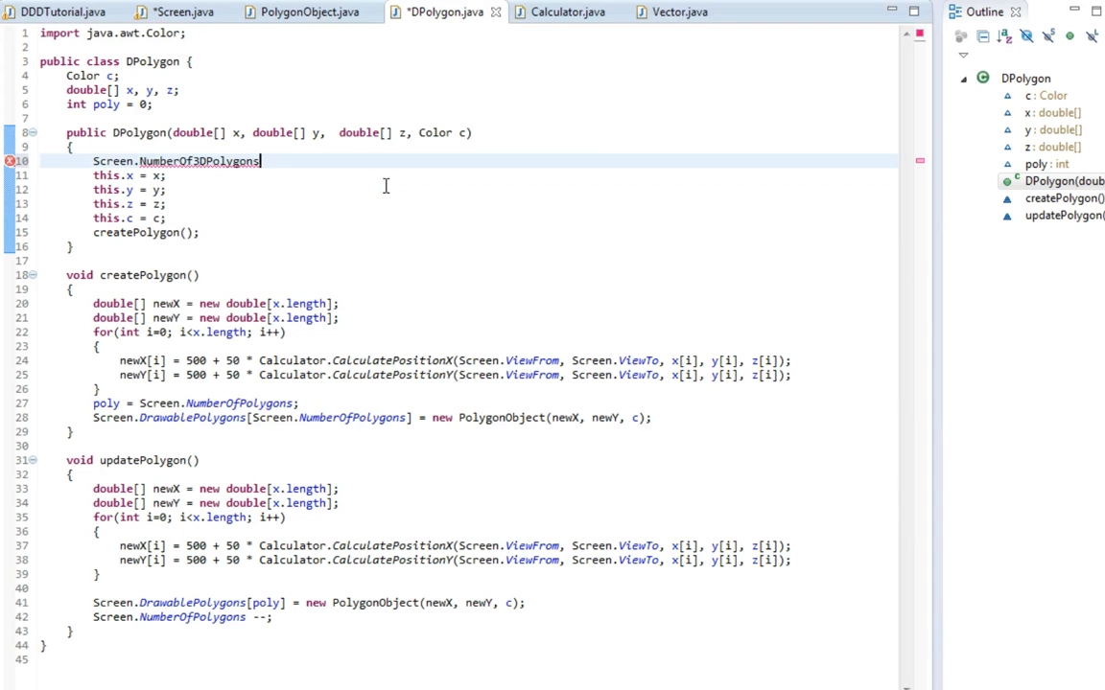
type("++;")
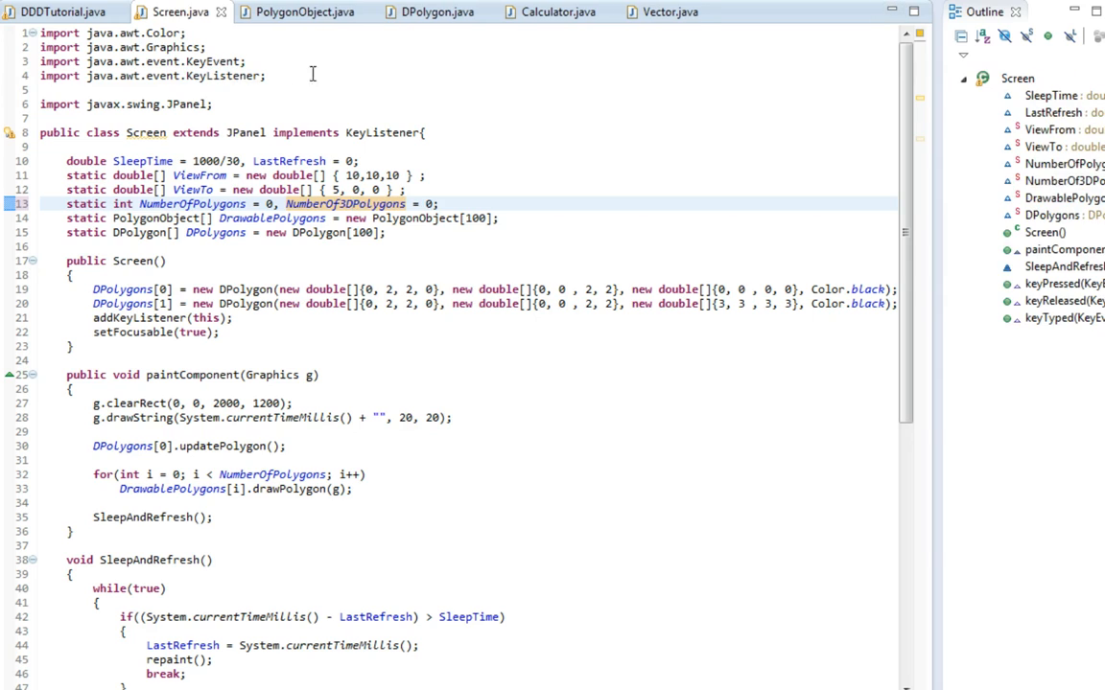
Step: Wrap DPolygons[0].updatePolygon() in a for loop bounded by NumberOf3DPolygons in paintComponent
left_click(434, 203)
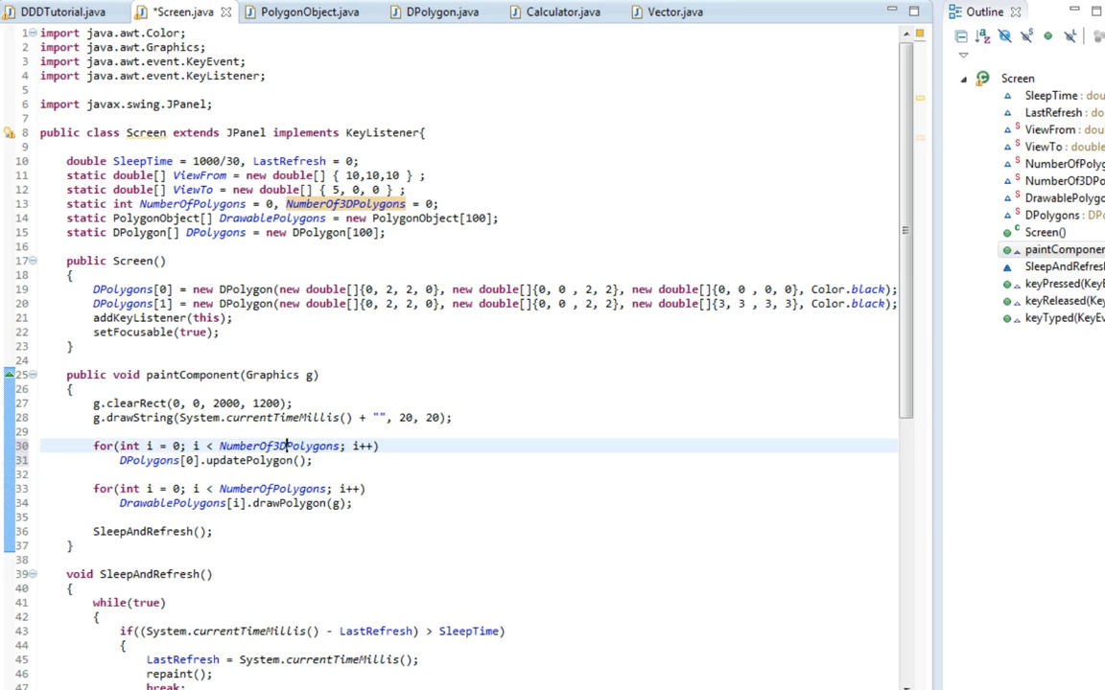
left_click(192, 460)
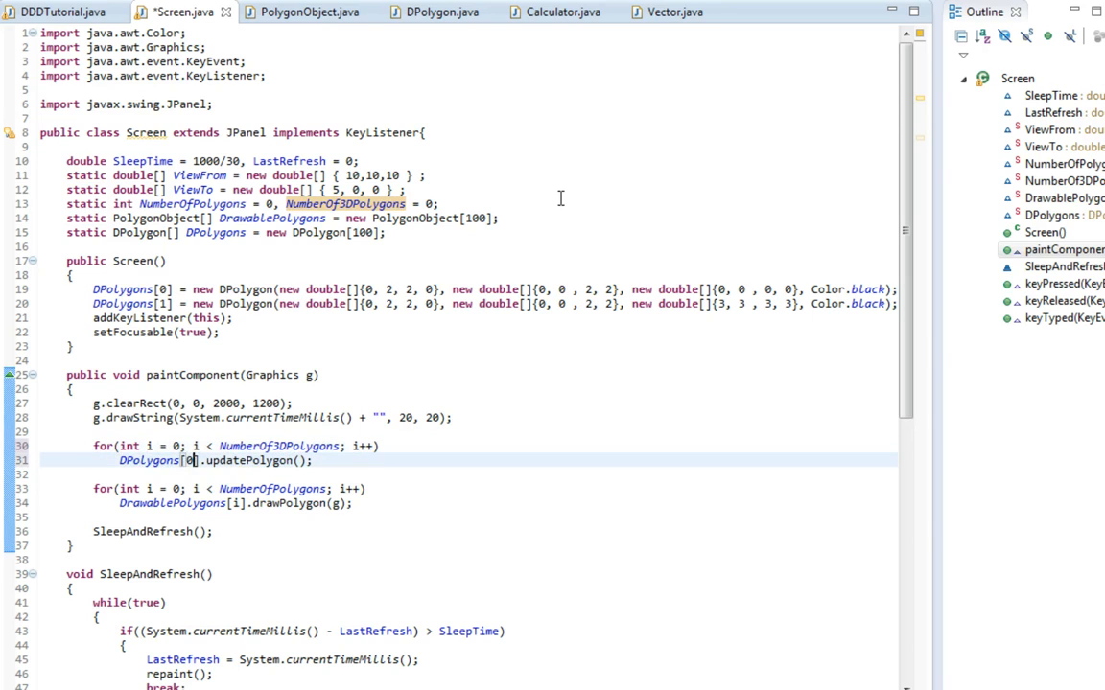